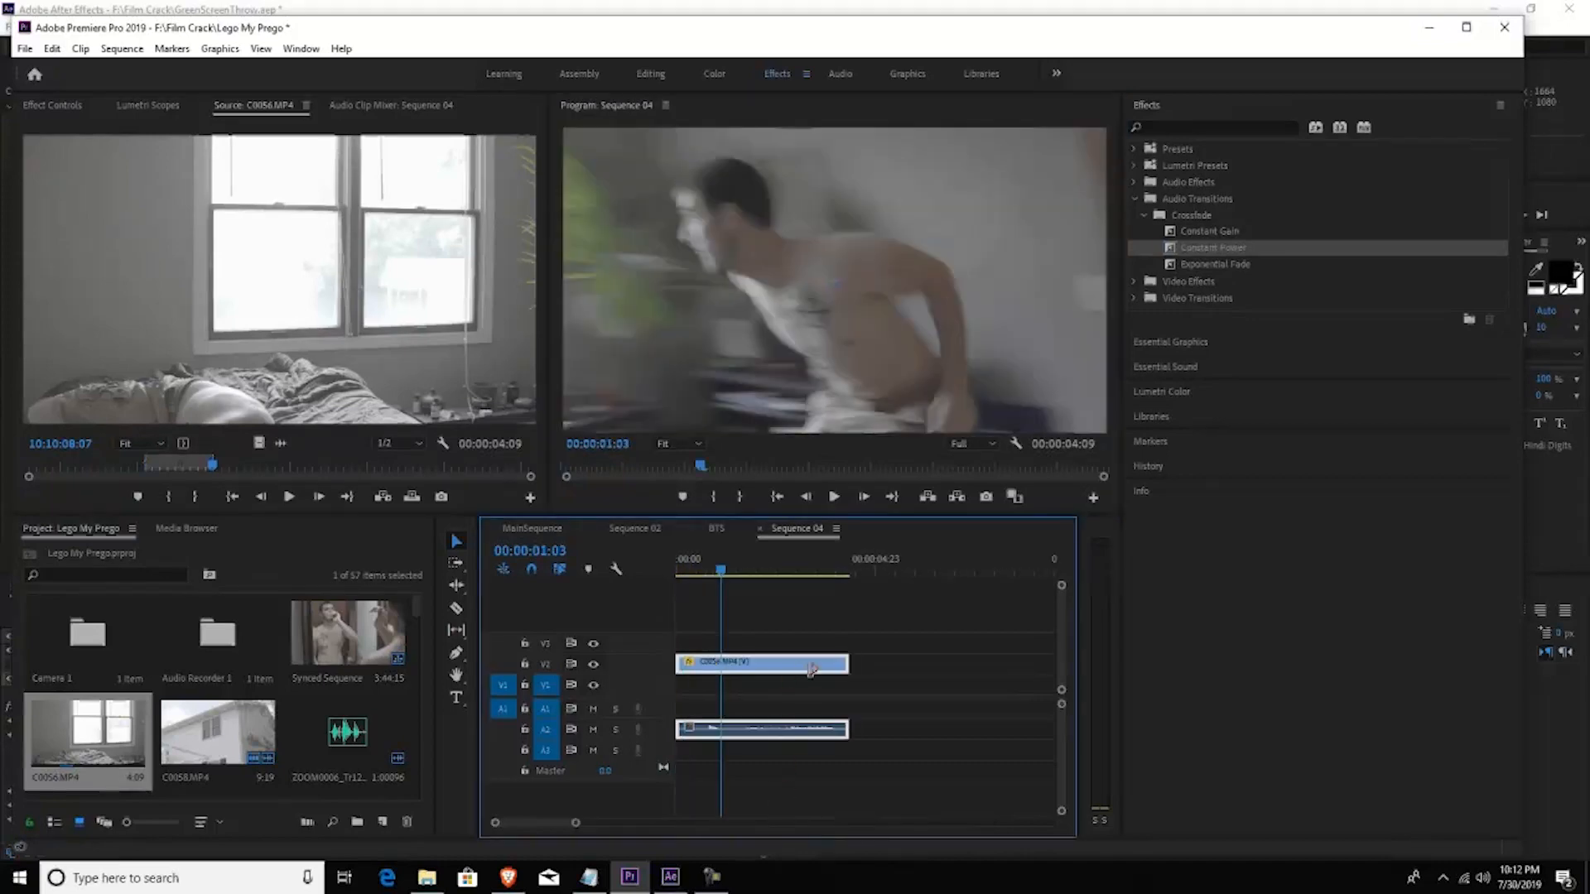
Step: Review the doorway jump clip and adjust the intensity of the Harry Potter - LOG creative look
left_click(762, 571)
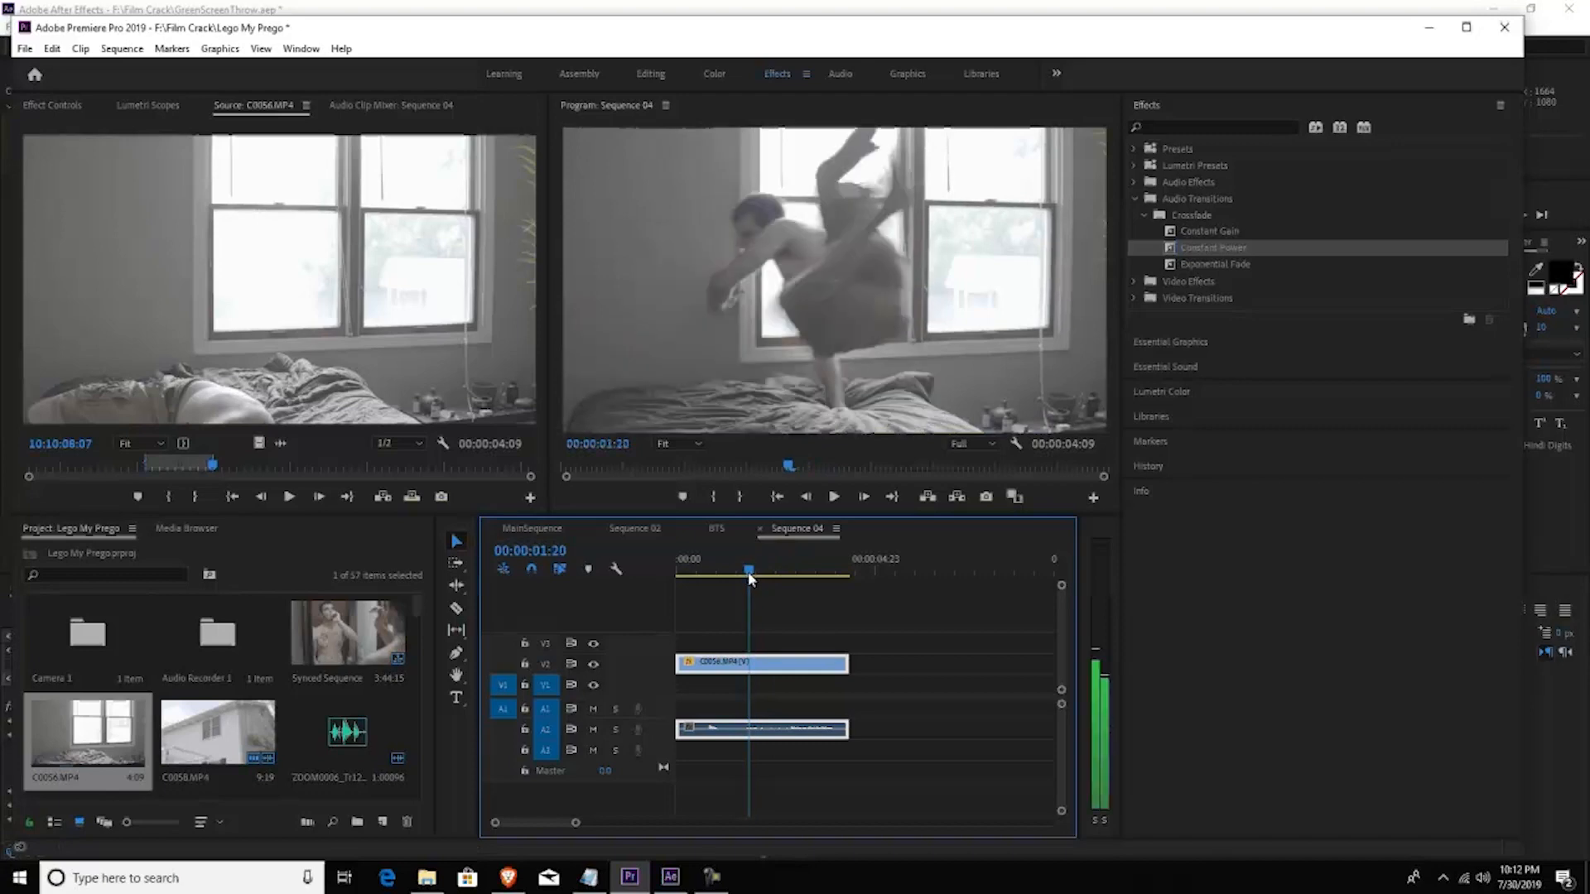
left_click_drag(749, 572, 742, 571)
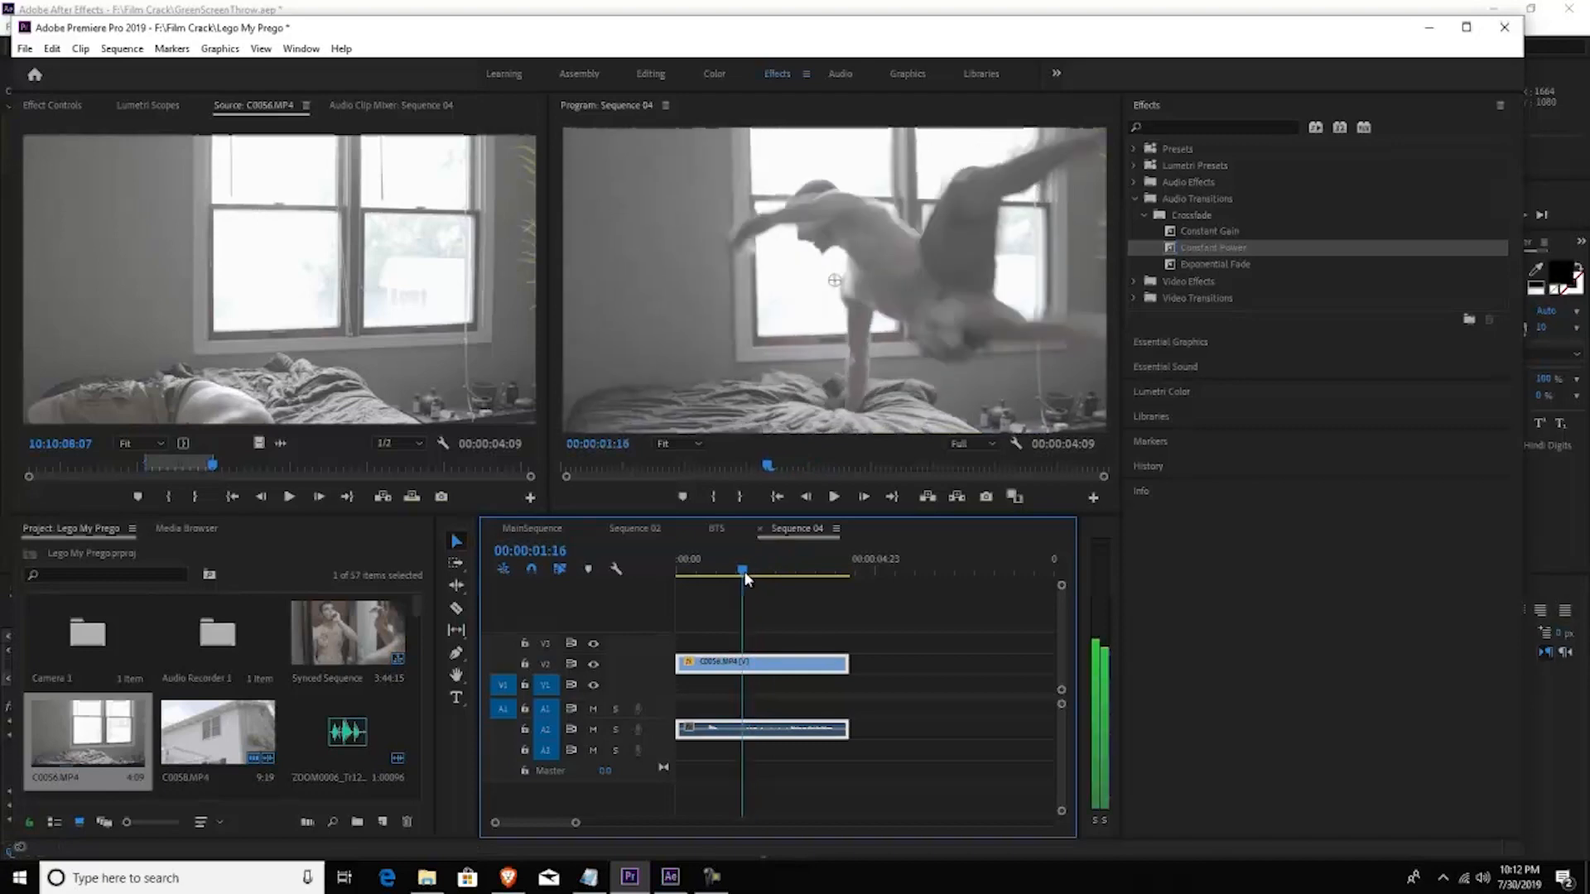
left_click_drag(846, 663, 781, 663)
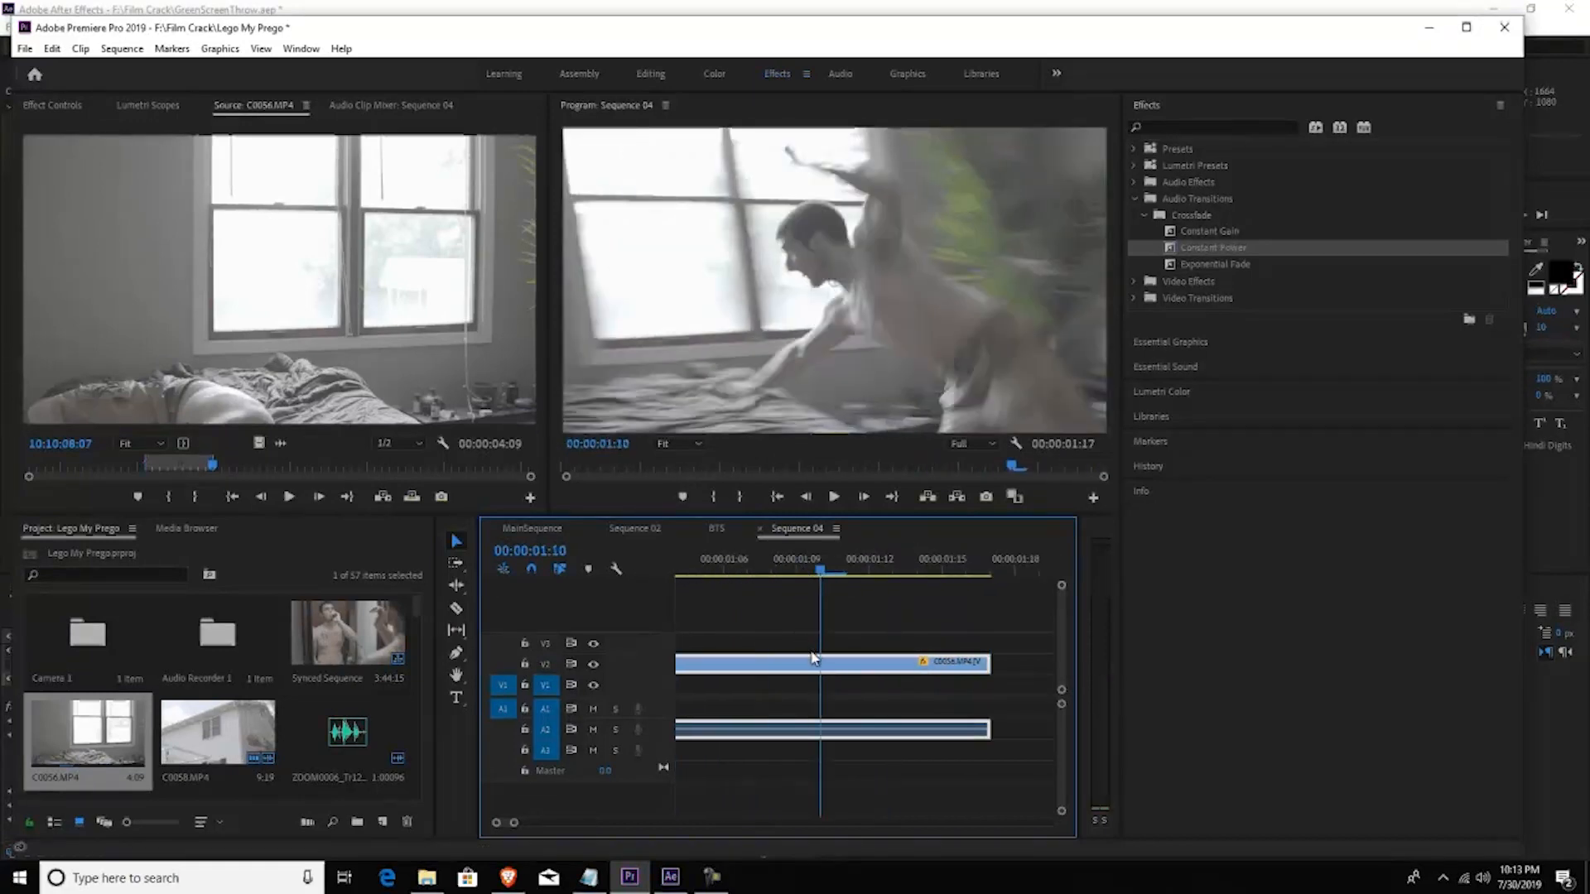
left_click(668, 878)
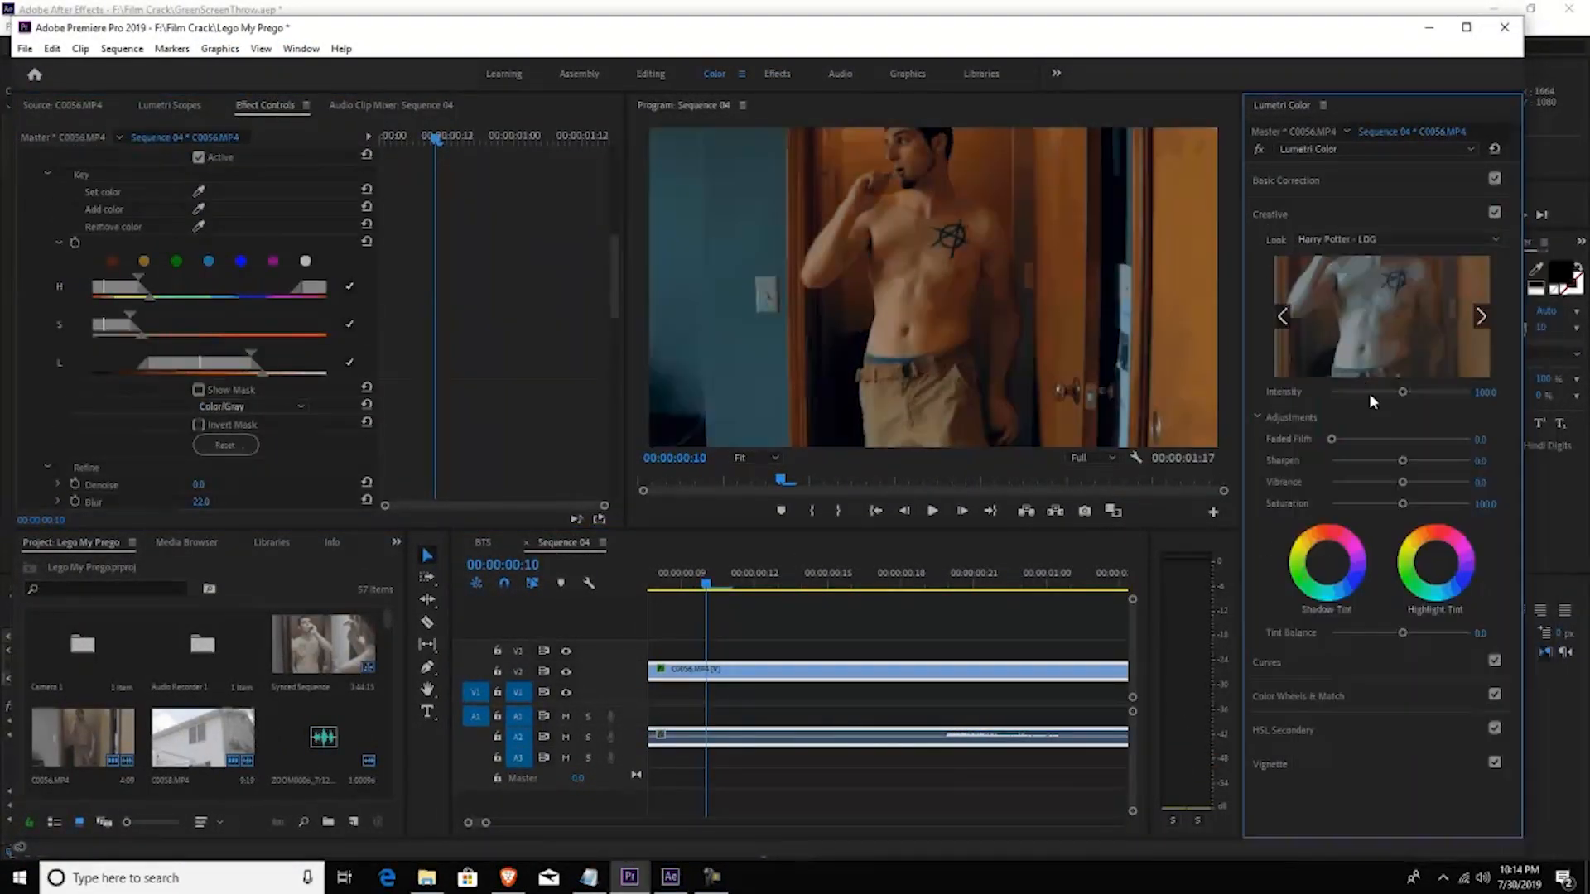
left_click(668, 877)
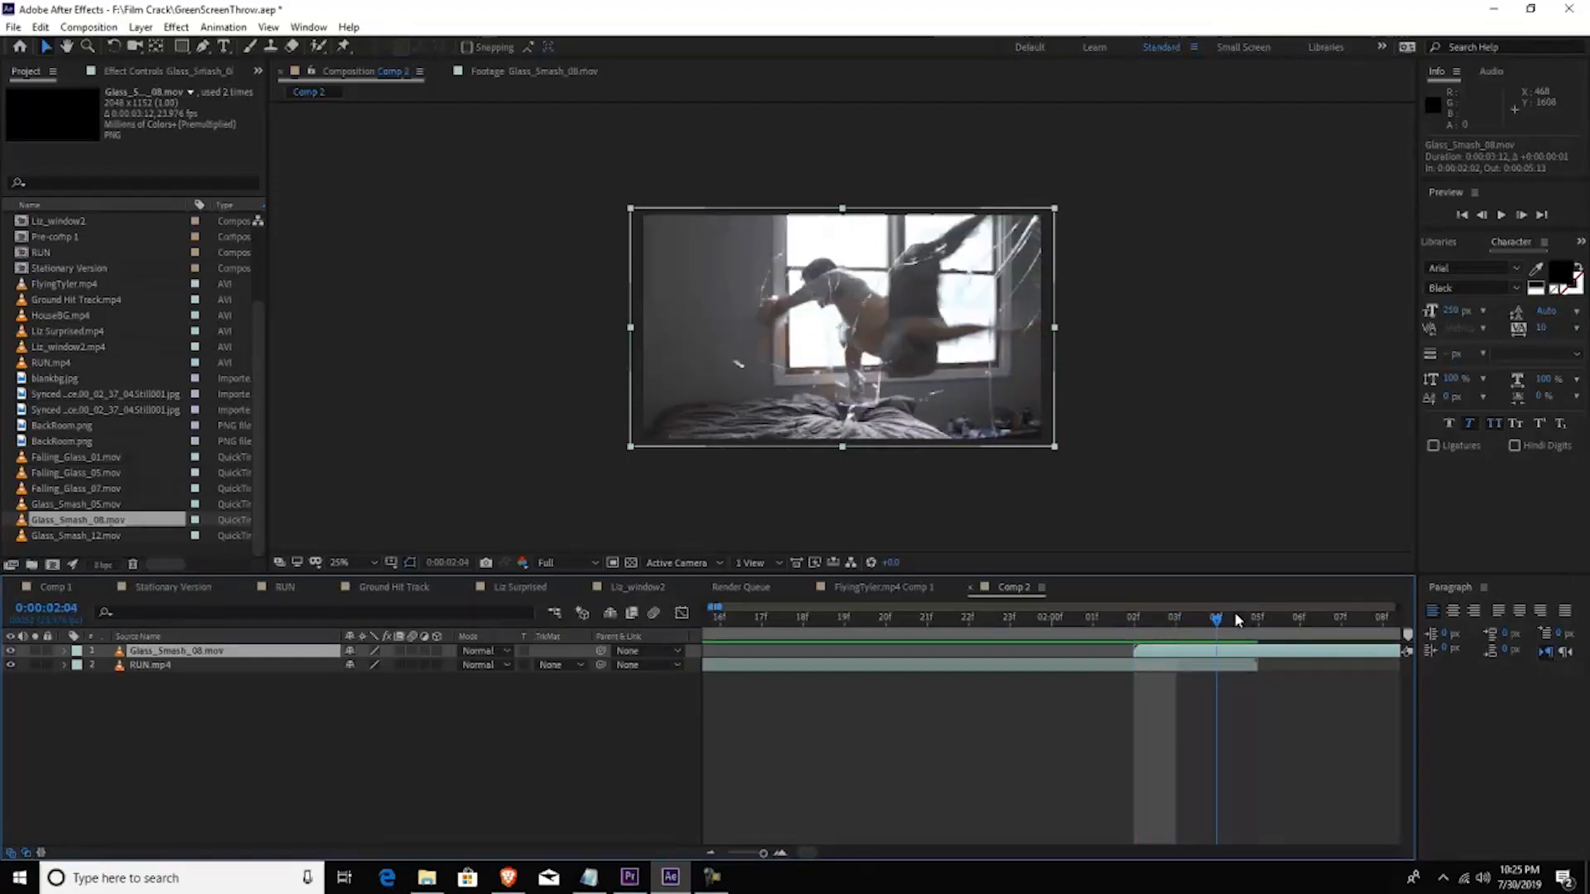
Step: Scrub to the glass-shatter moment and preview the Glass_Smash_05 and Glass_Smash_12 clips
left_click_drag(1217, 618, 1133, 618)
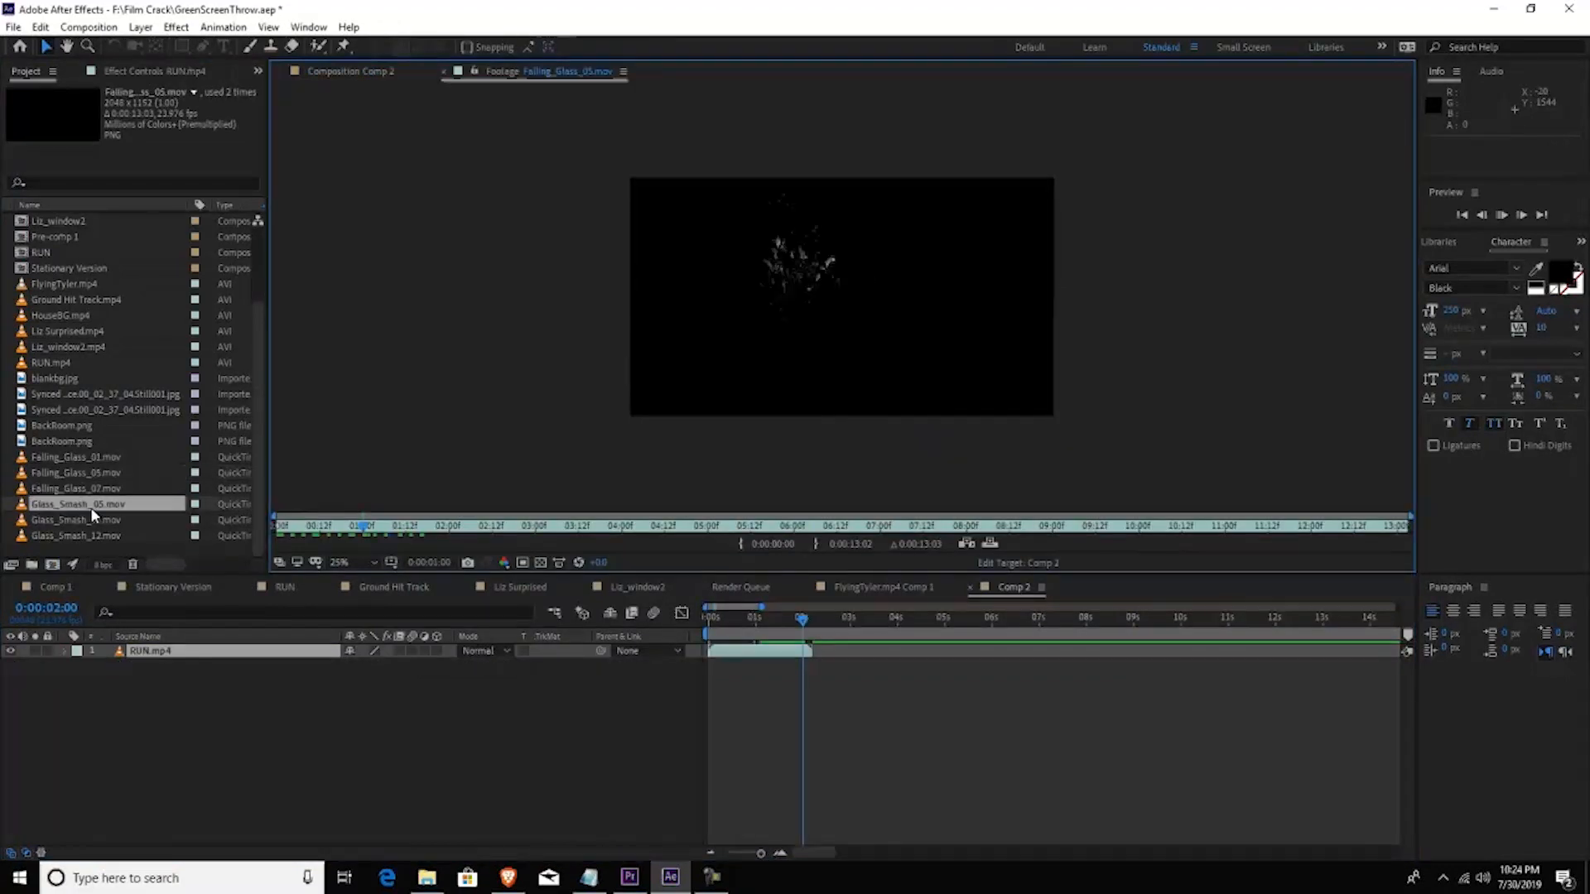
left_click(78, 504)
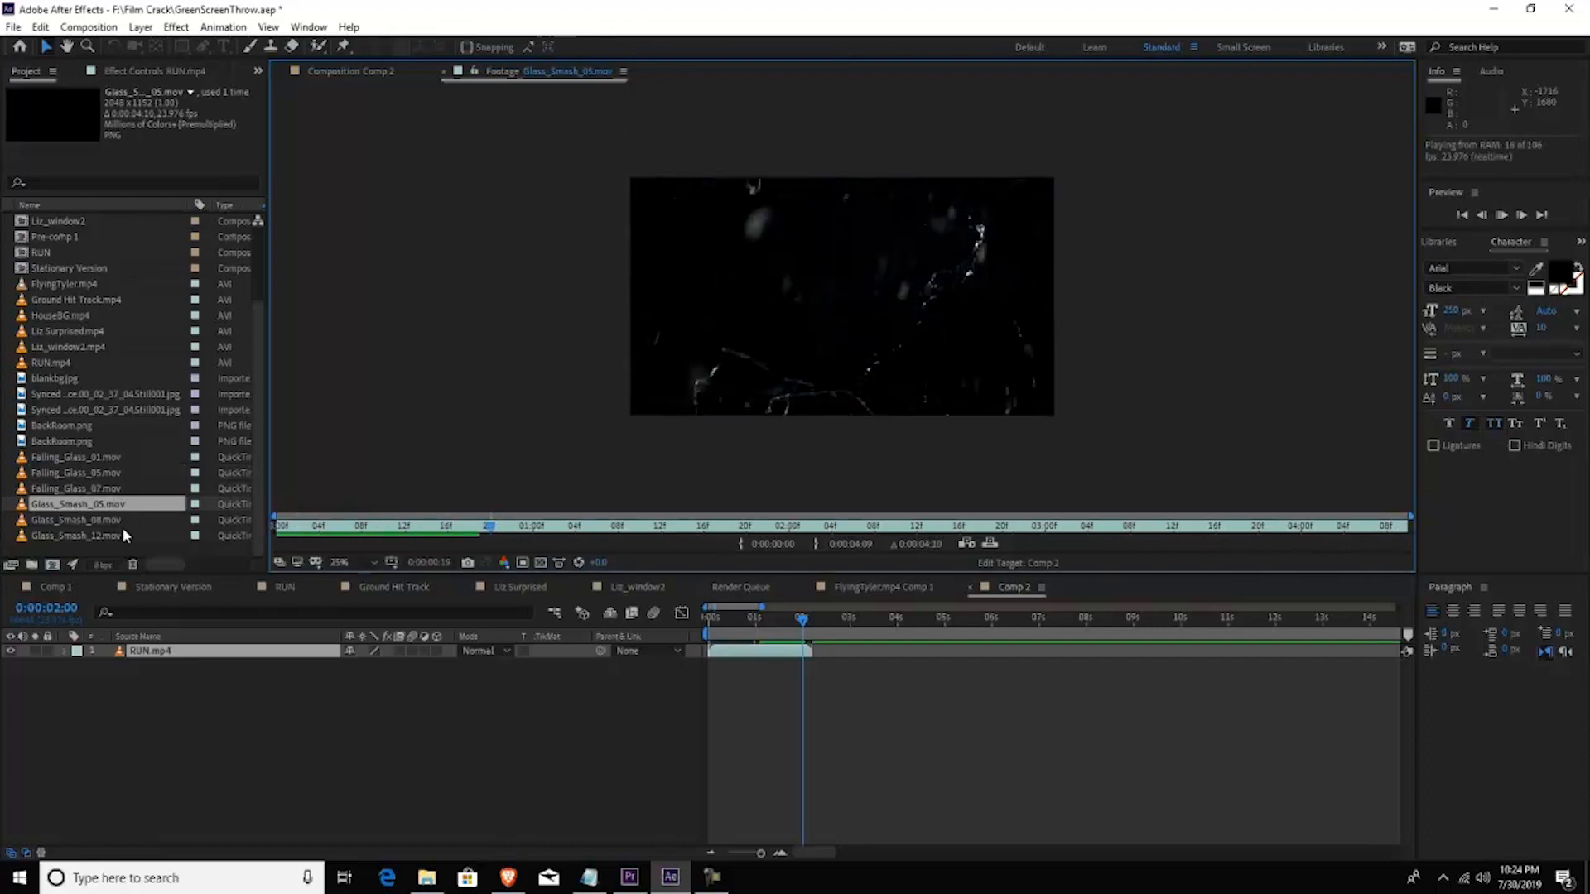
left_click(80, 520)
type("glas")
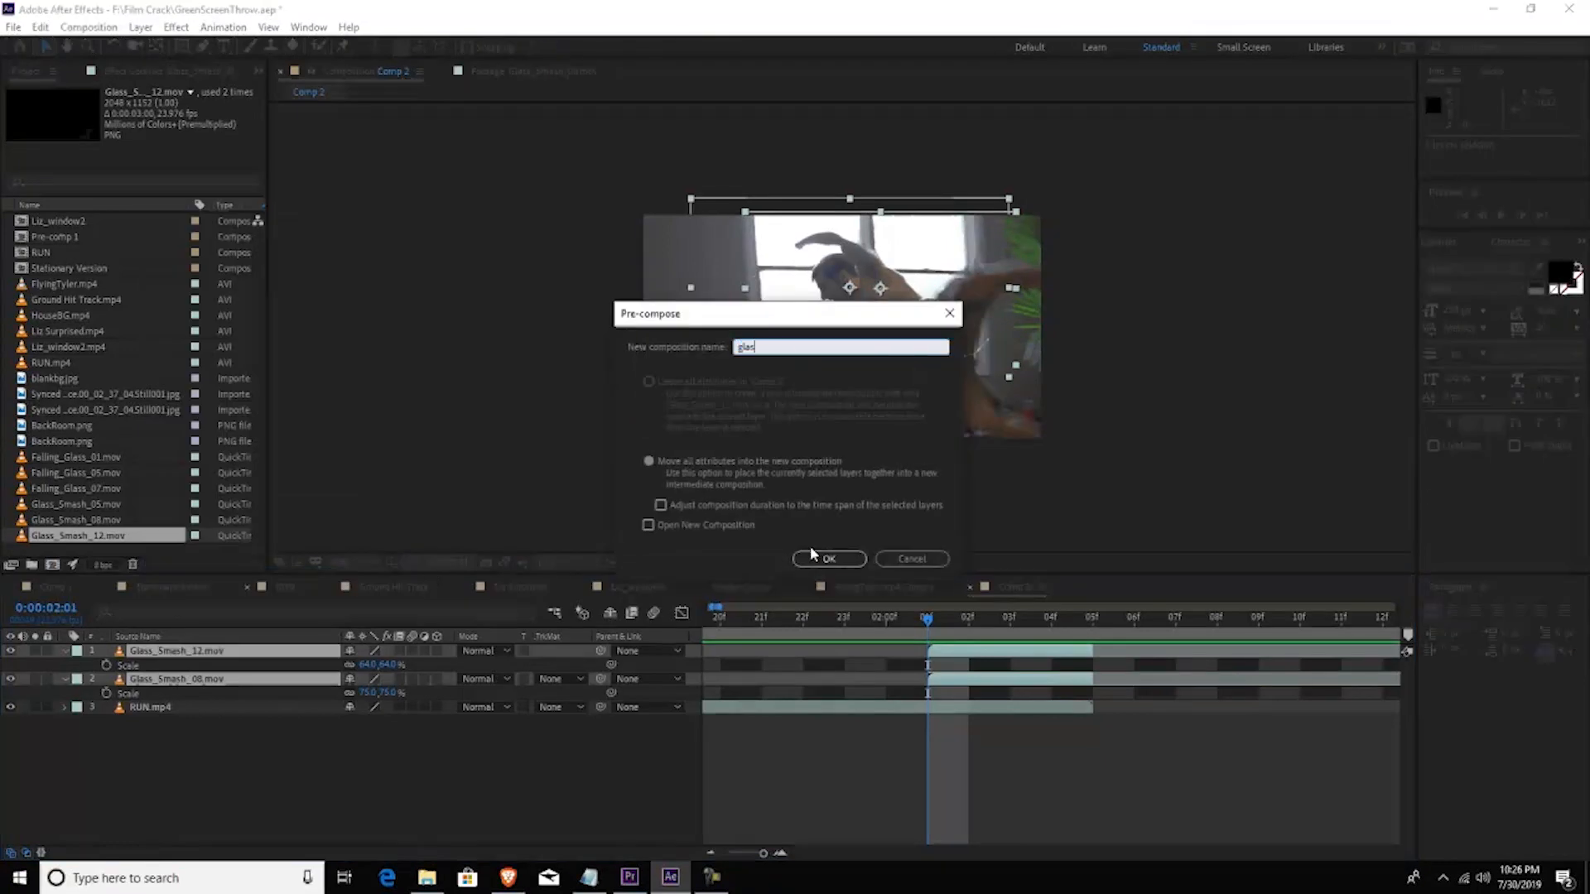
Step: Confirm the 'glass' precomposition and pick the Pen tool for masking
left_click(828, 558)
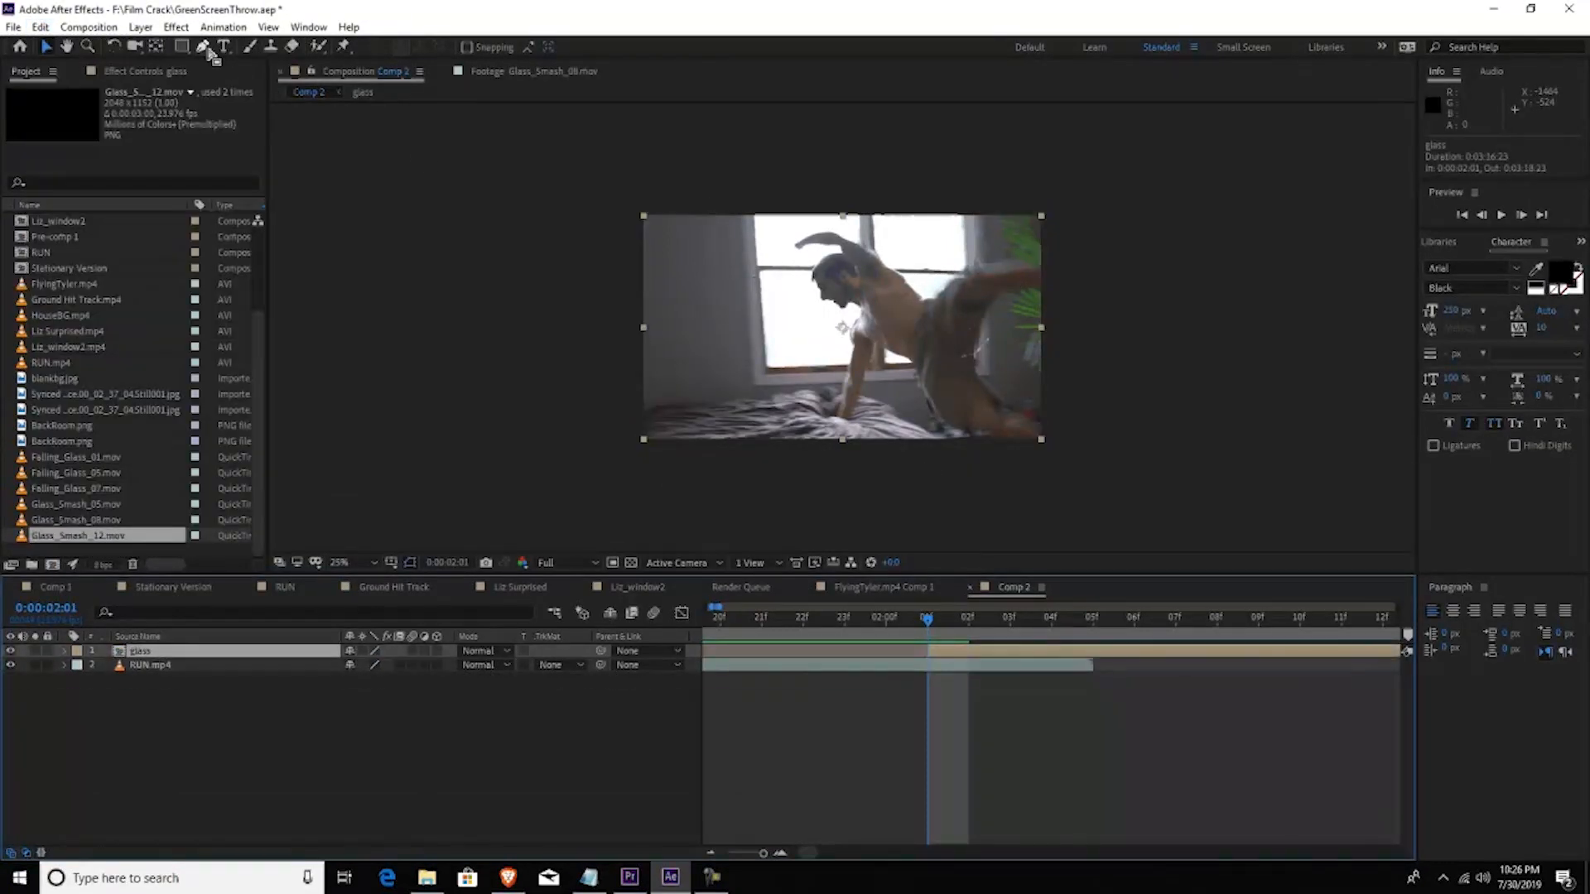
left_click(202, 47)
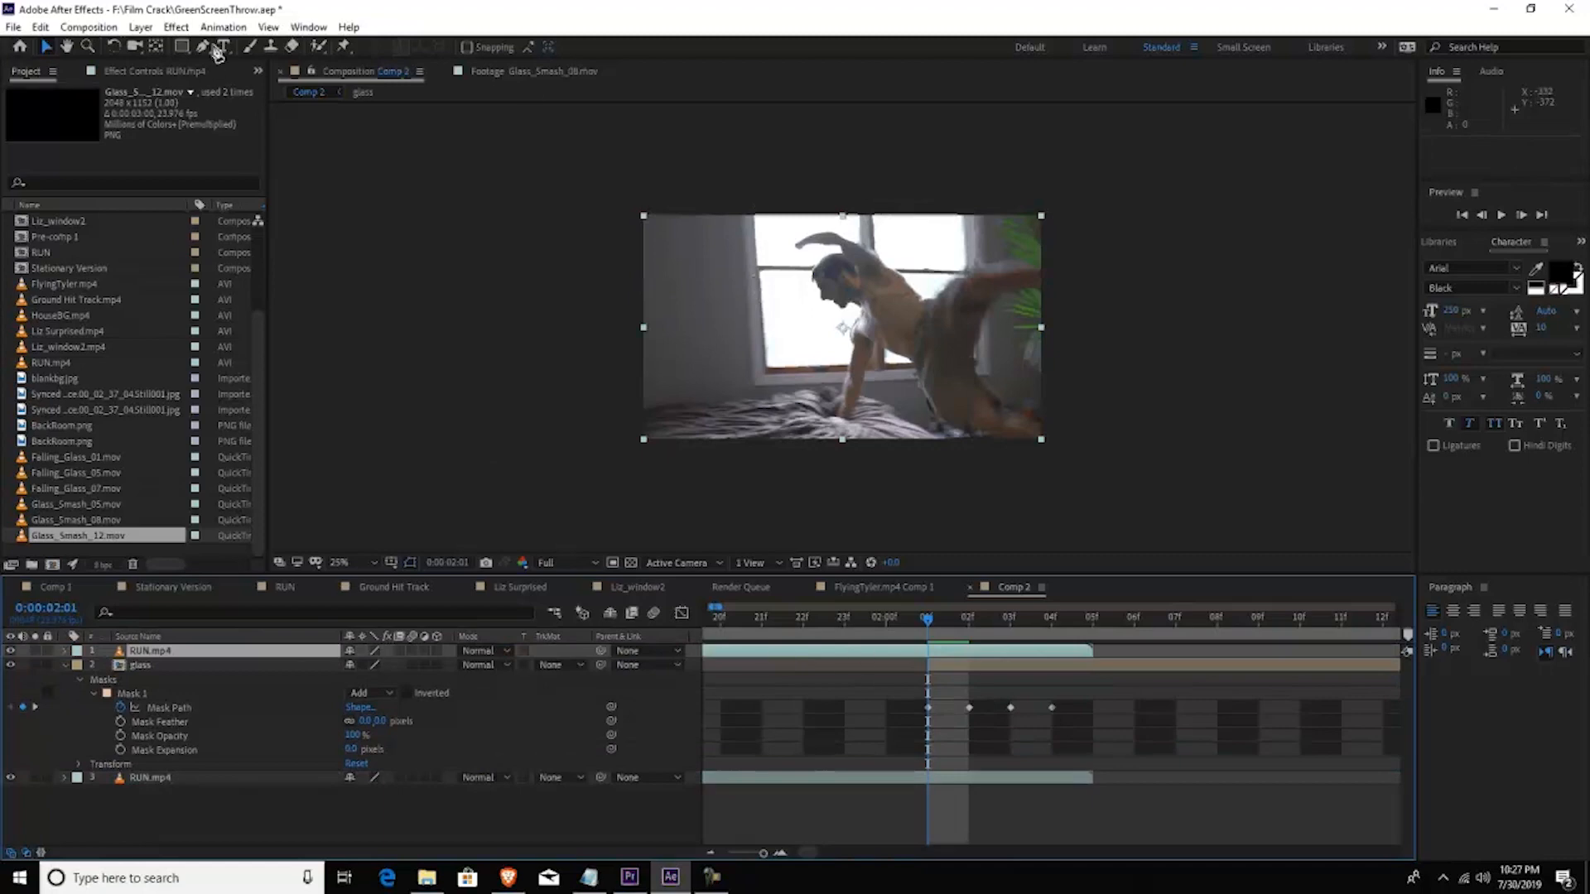
Step: Select the Pen tool to draw the mask around the man on the duplicated RUN.mp4 layer
left_click(201, 46)
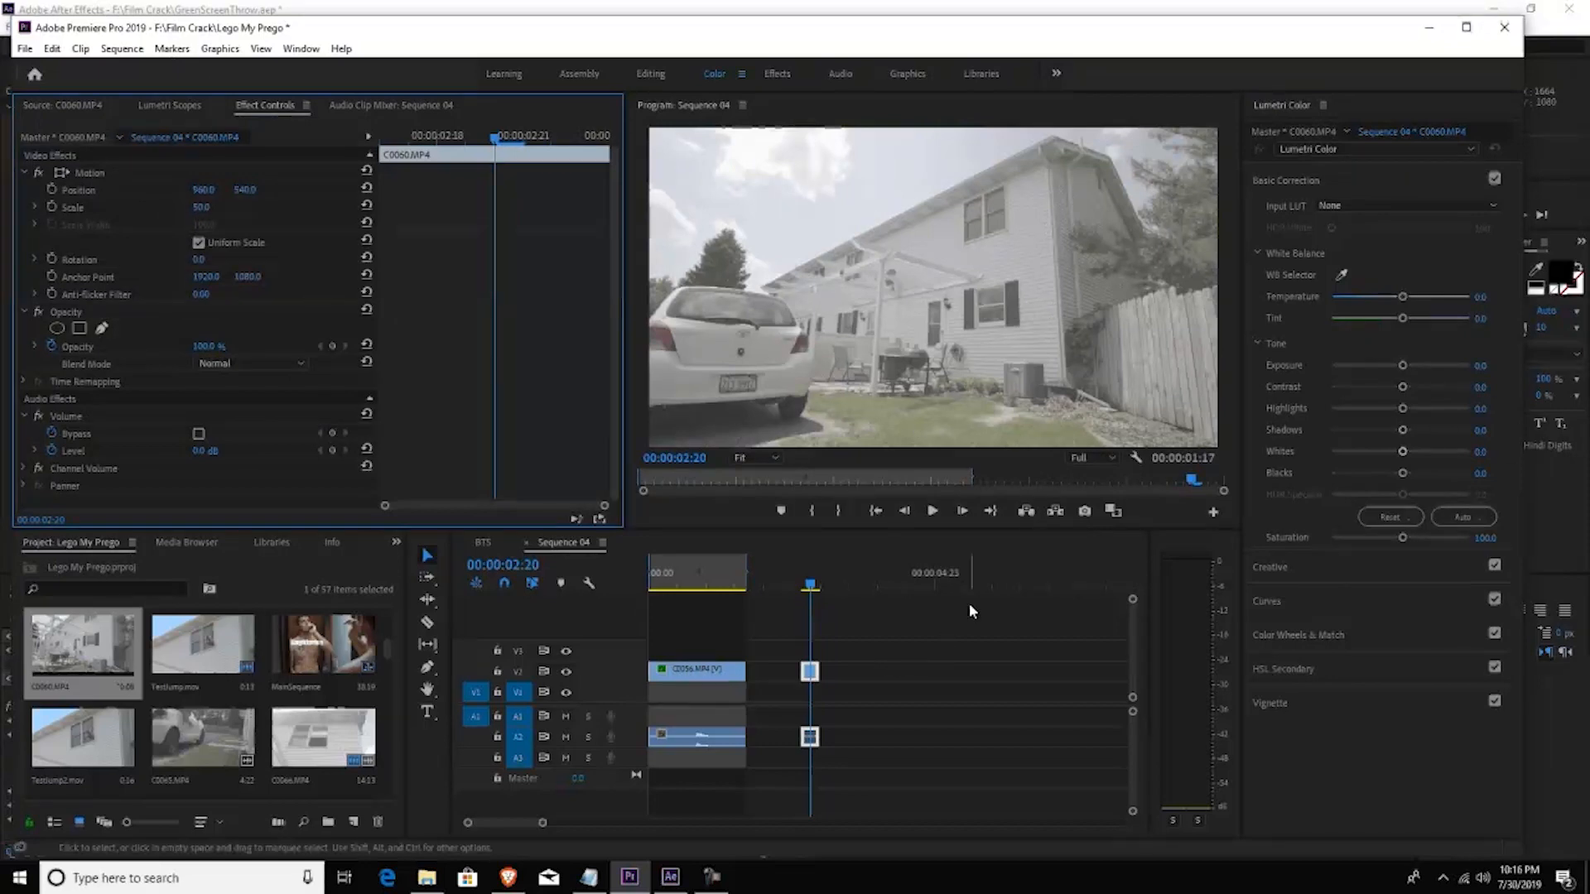
mouse_move(1345, 188)
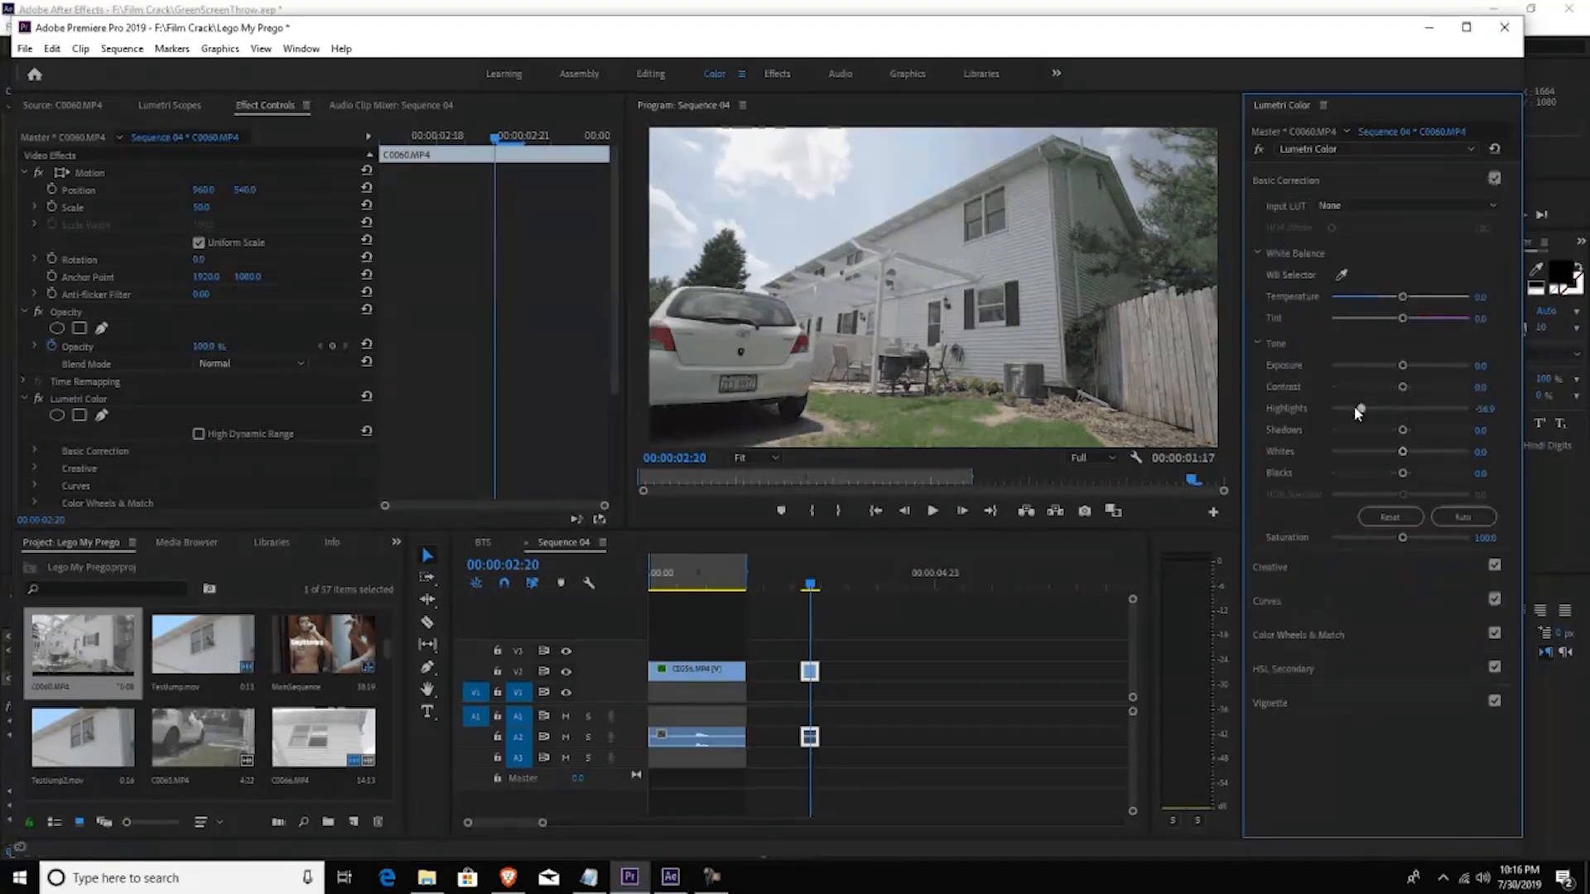
Step: Pull down the Highlights slider on the house shot and set its HSL Secondary colour key
left_click_drag(1403, 407, 1370, 407)
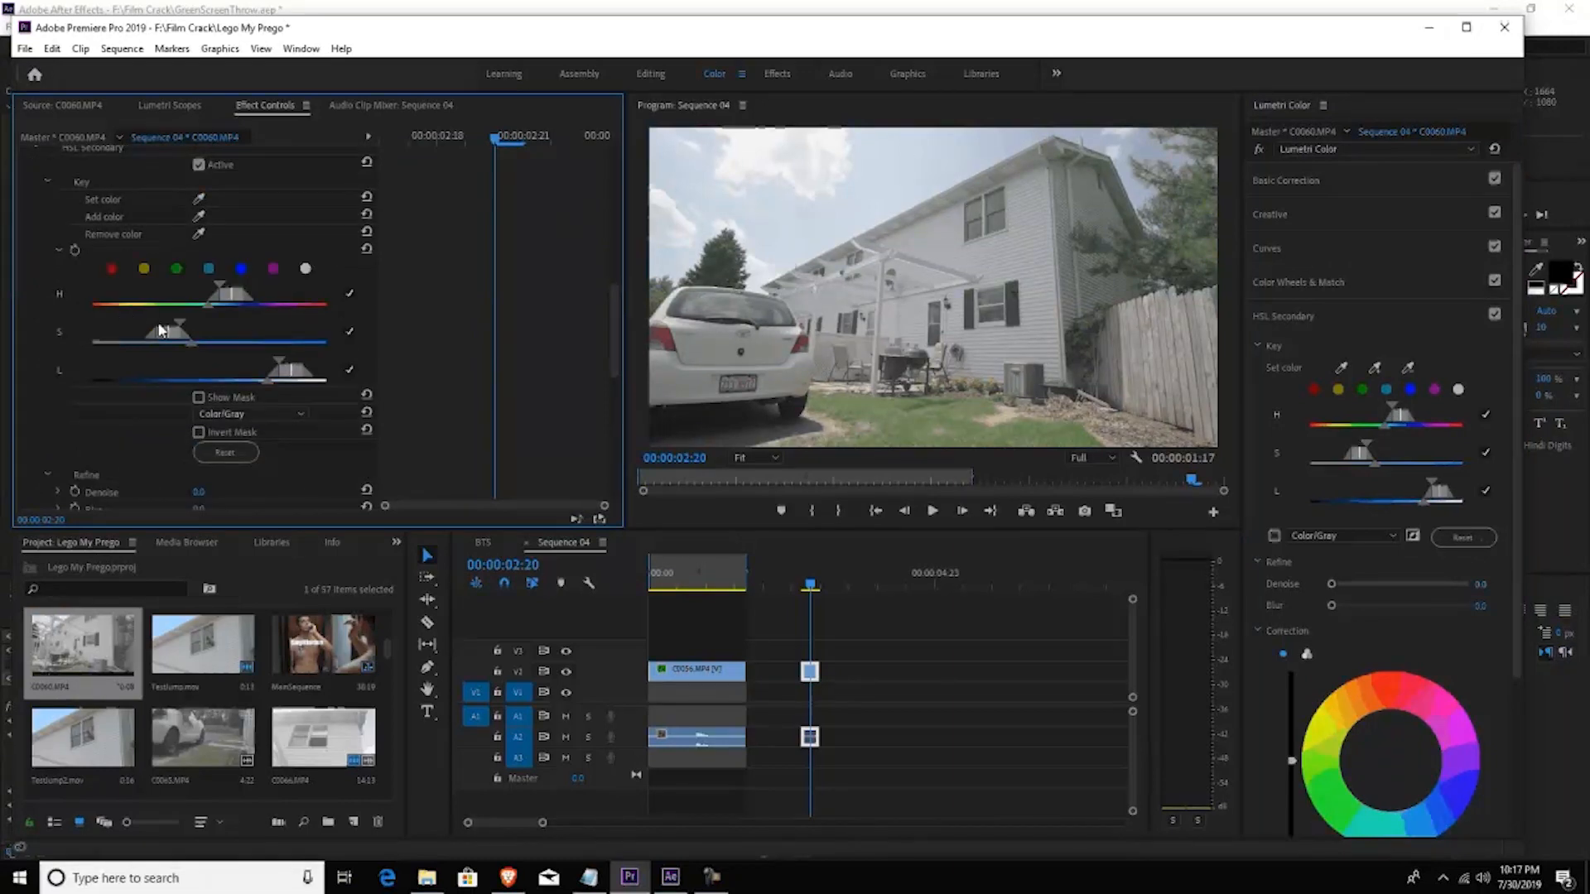
left_click(198, 395)
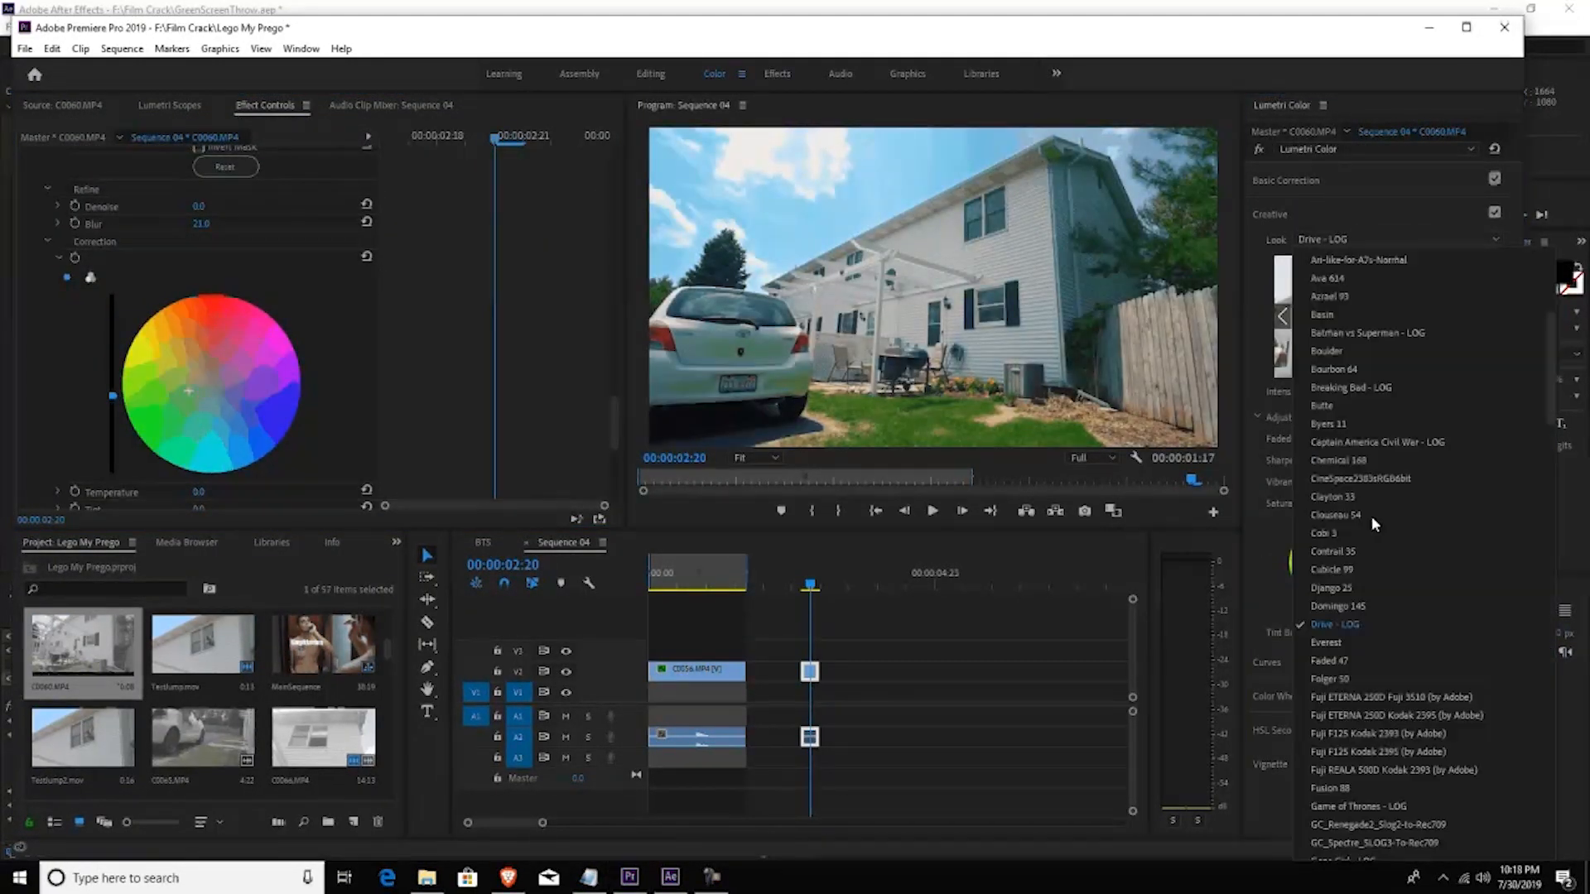
Step: Choose the Drive - LOG look from the Creative Look dropdown for the house shot
left_click(667, 878)
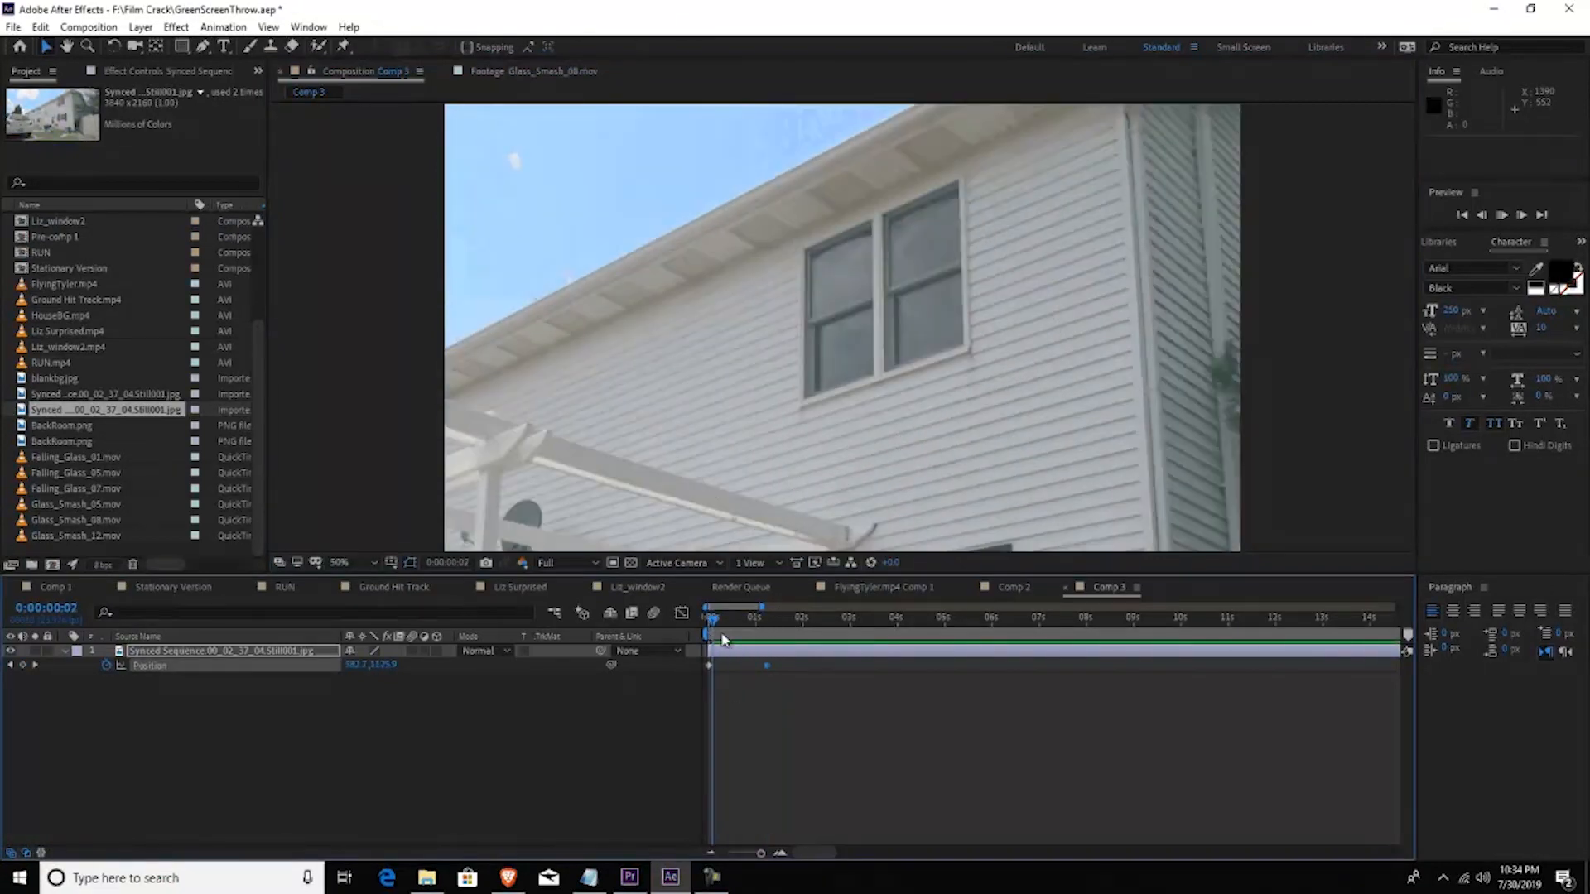
Step: Scrub the Comp 3 timeline to preview the house still's animated position
left_click_drag(710, 617, 738, 618)
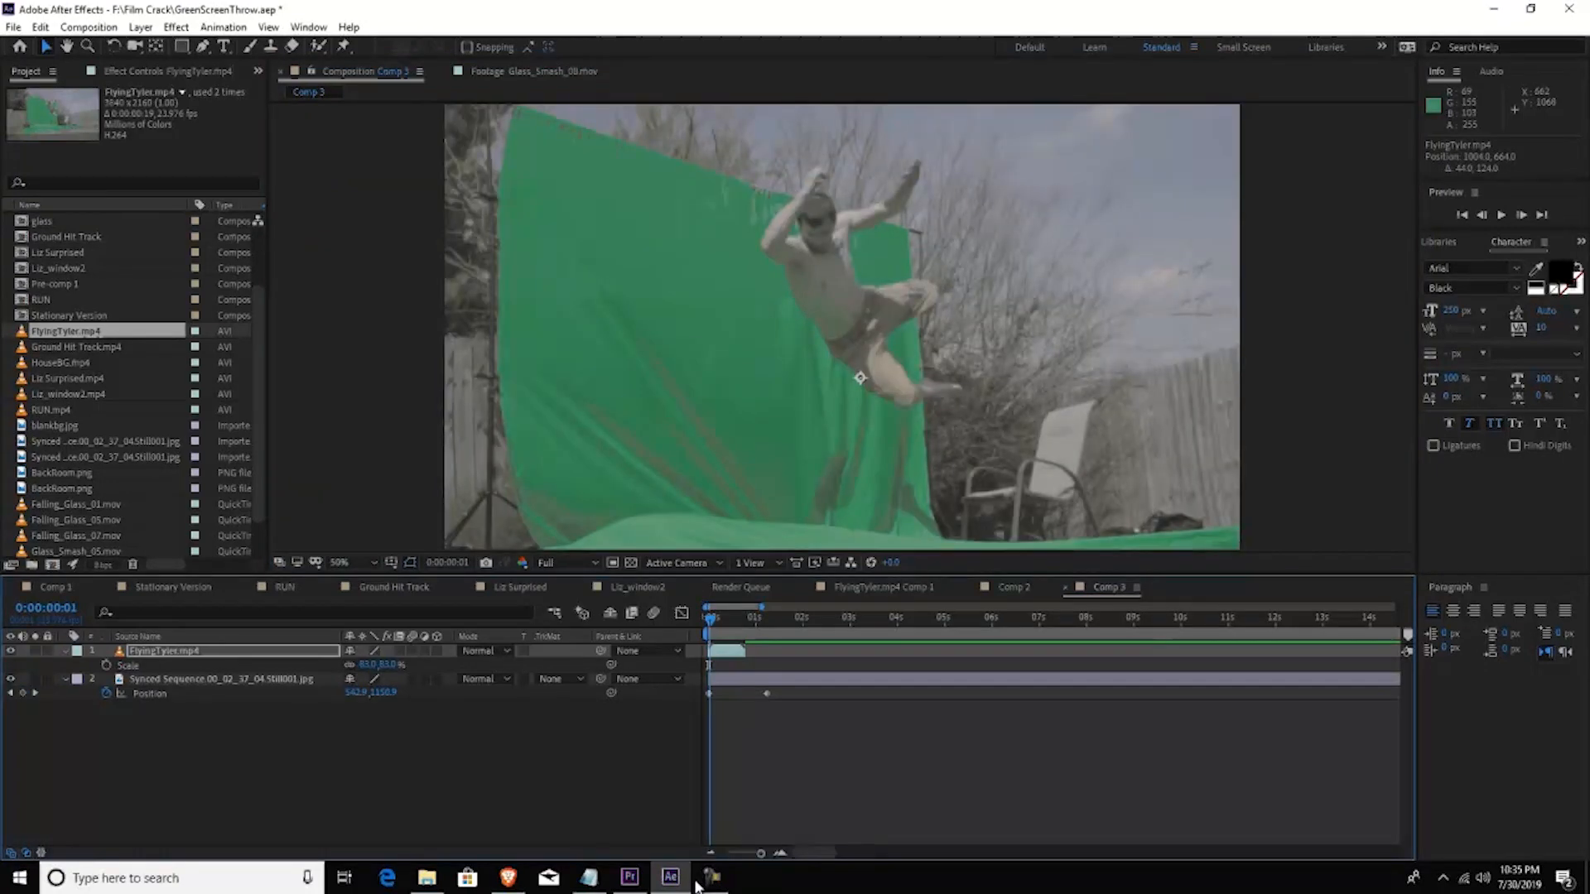
Step: Show the Effects & Presets panel from the Window menu to find Selective Color
left_click_drag(711, 616, 745, 616)
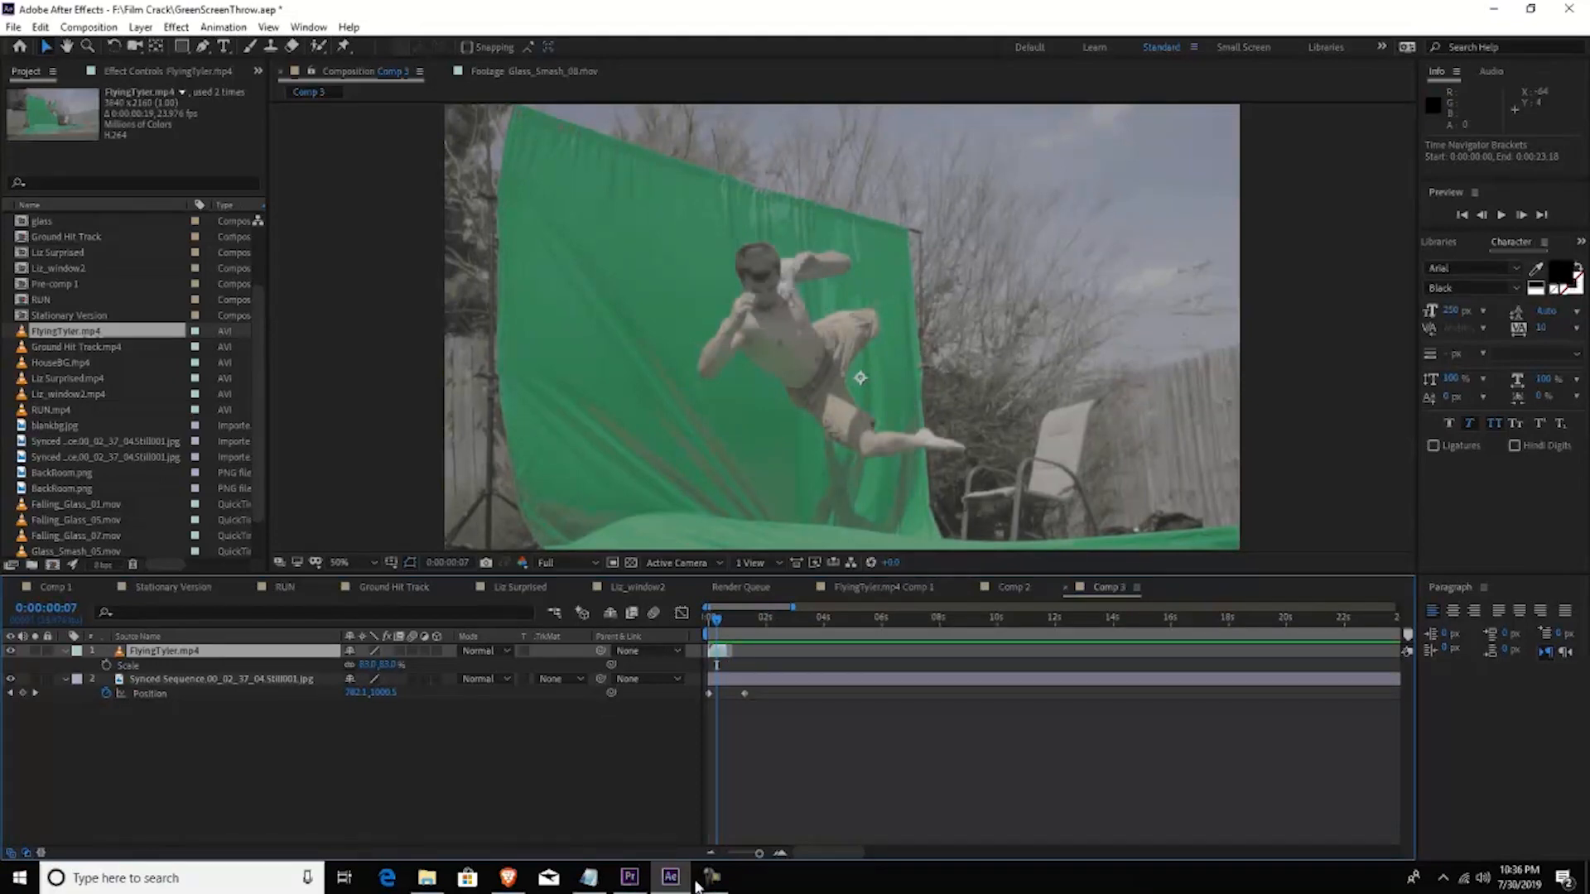
left_click(308, 26)
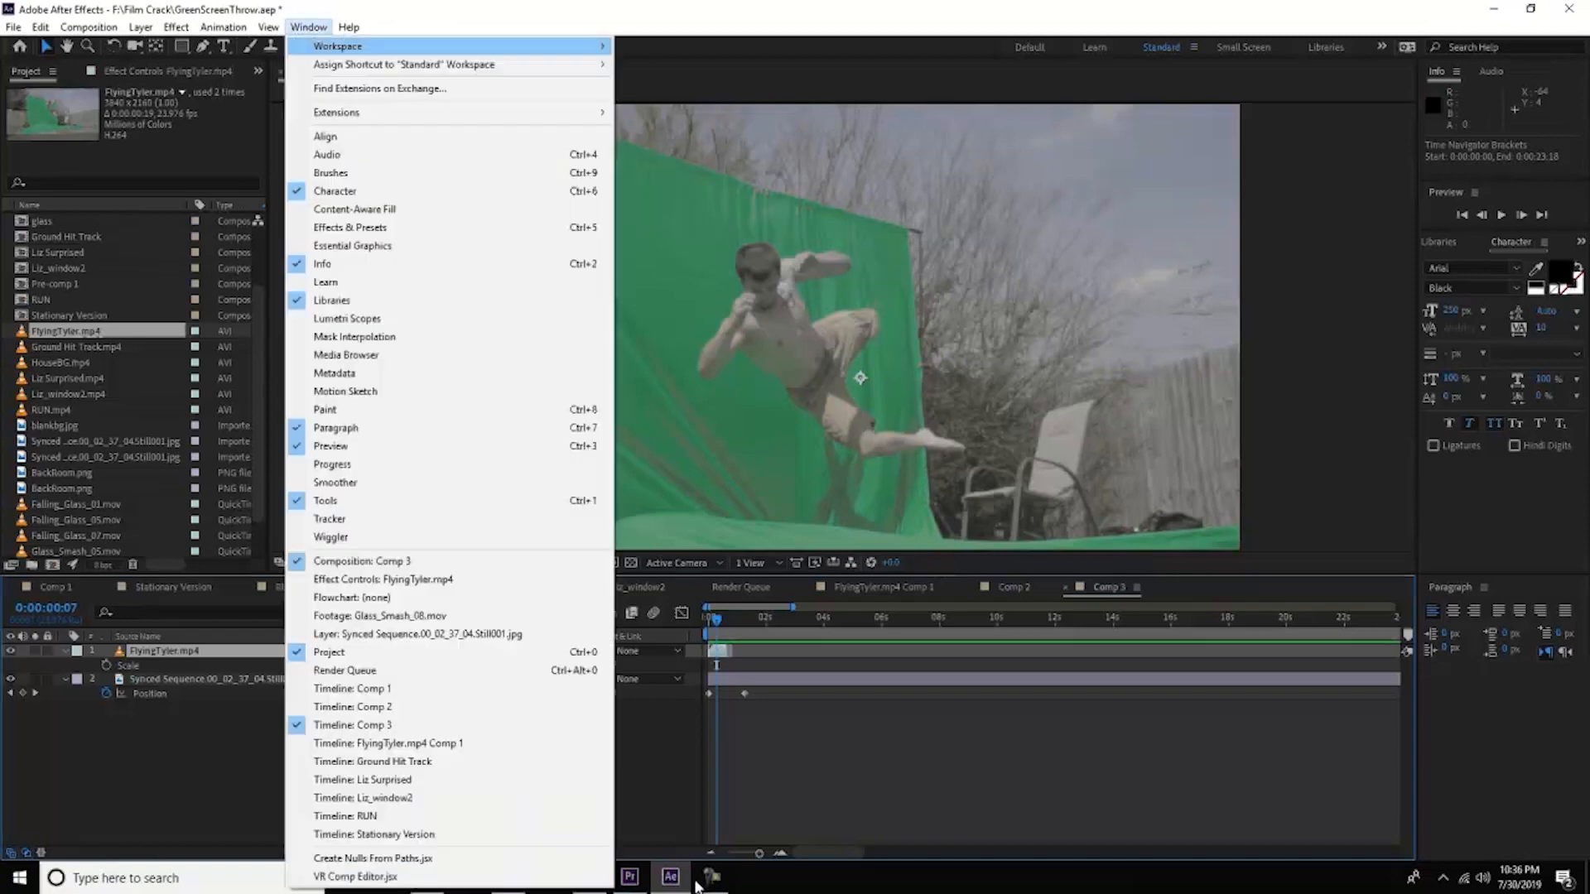
mouse_move(349, 227)
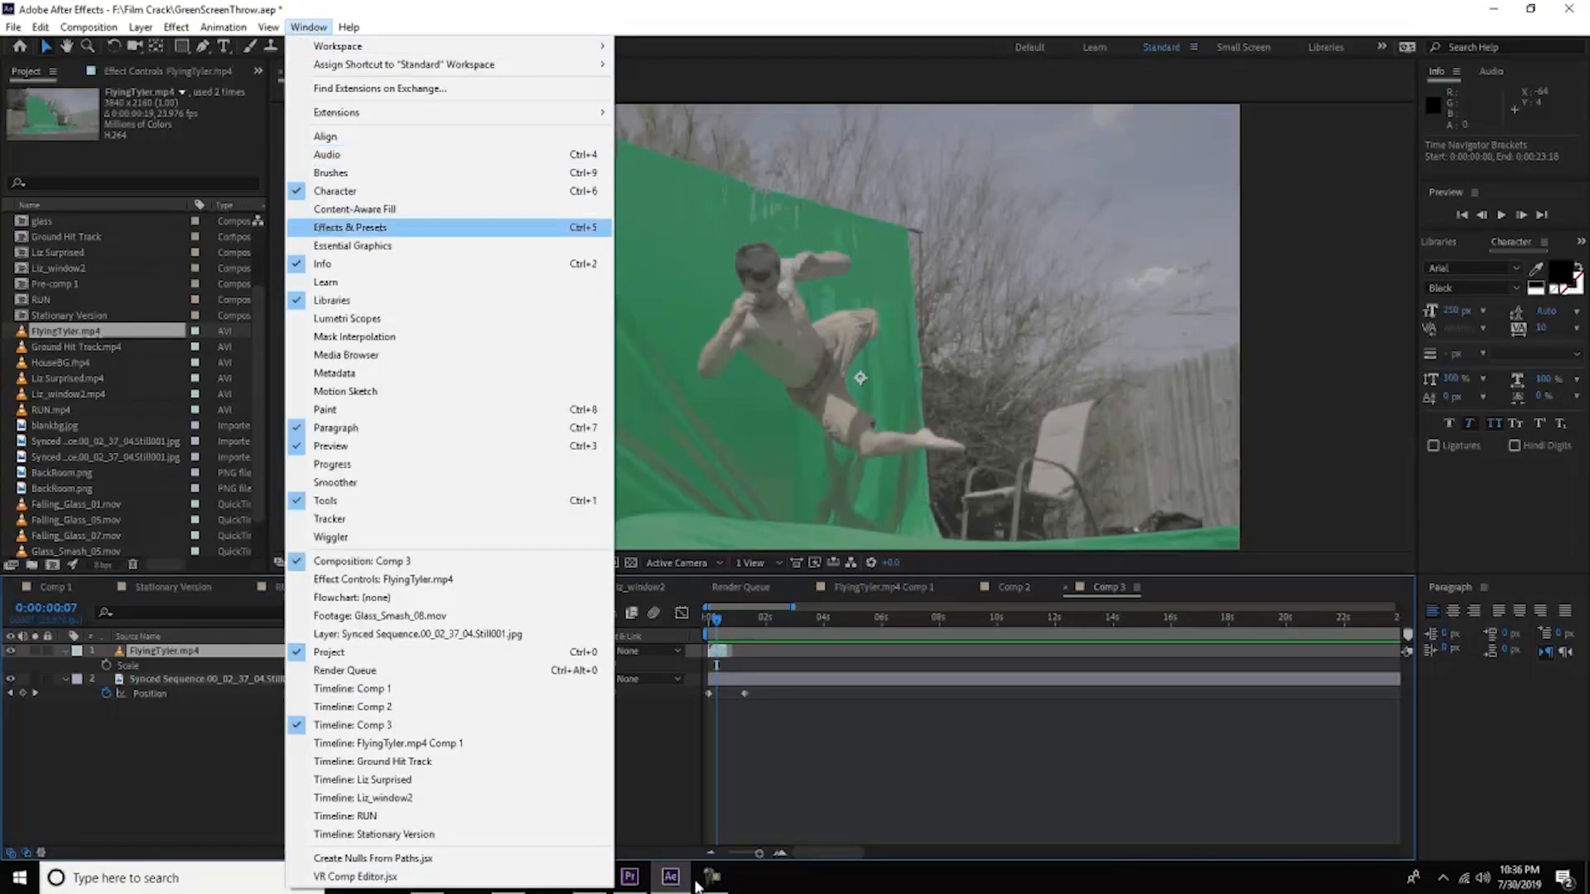
left_click(351, 227)
type("selective")
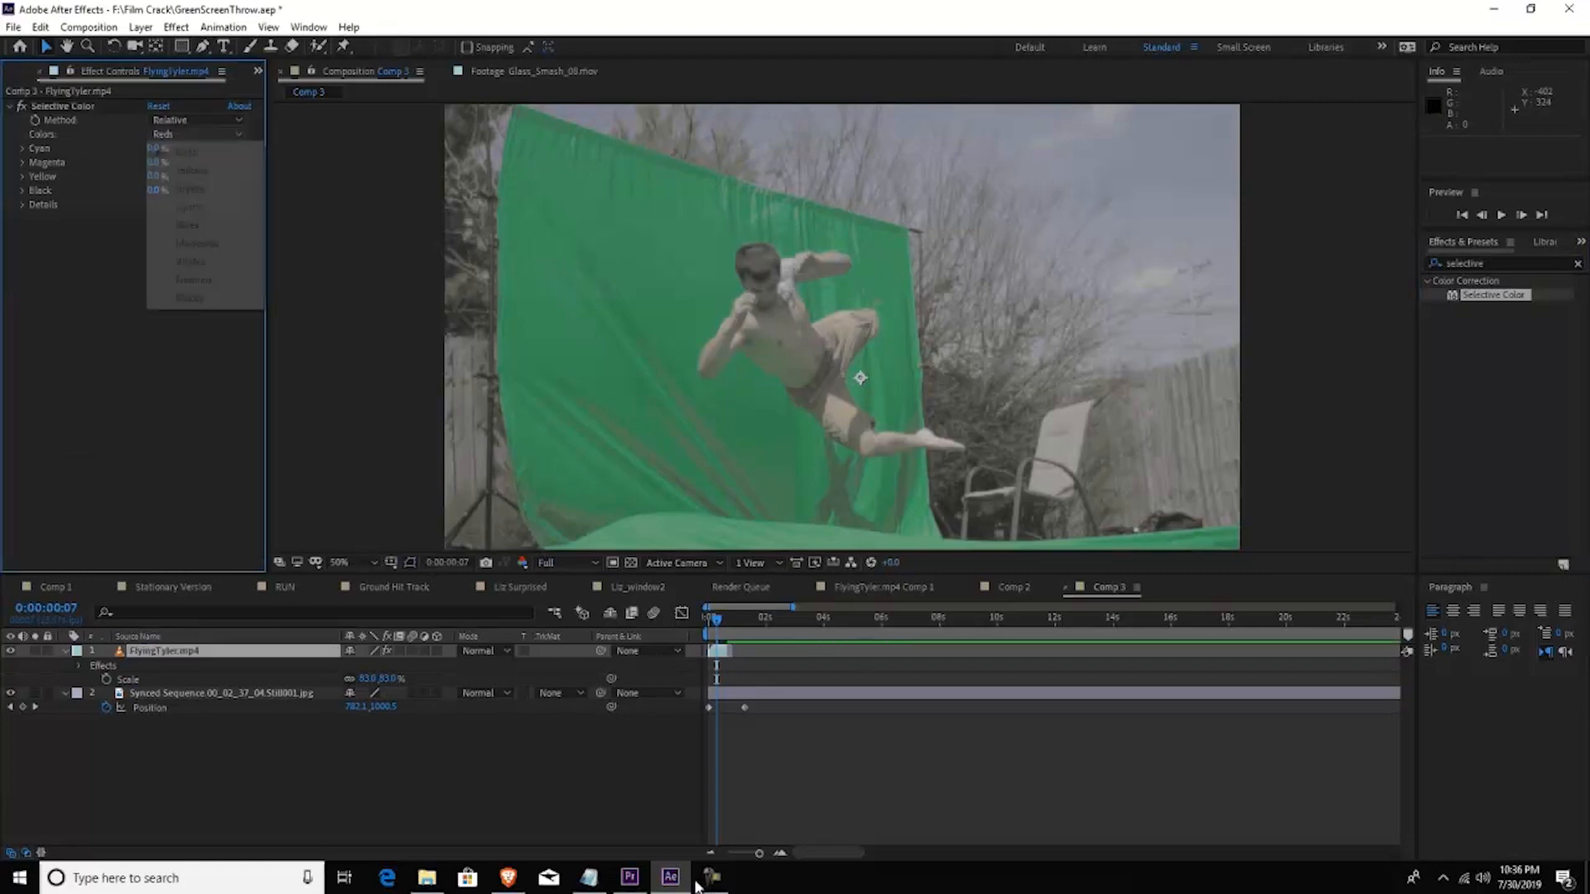
Step: Pick a colour range for the Selective Color effect on the FlyingTyler layer
left_click(189, 189)
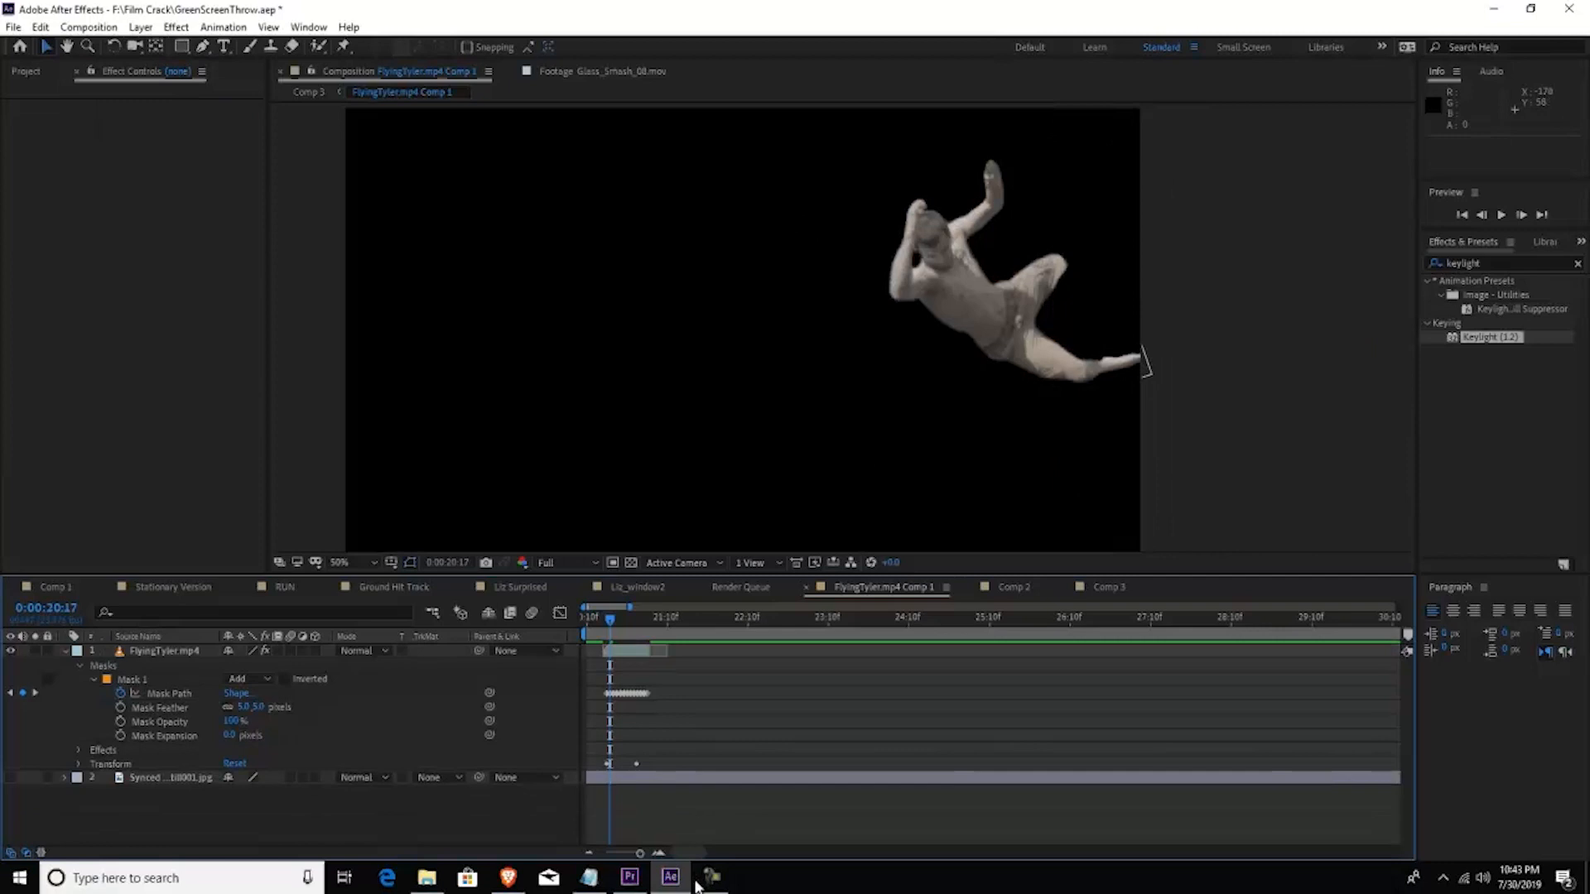
Step: Switch to the Comp 1 composition holding the keyed flying man
left_click(139, 26)
type("lumetri")
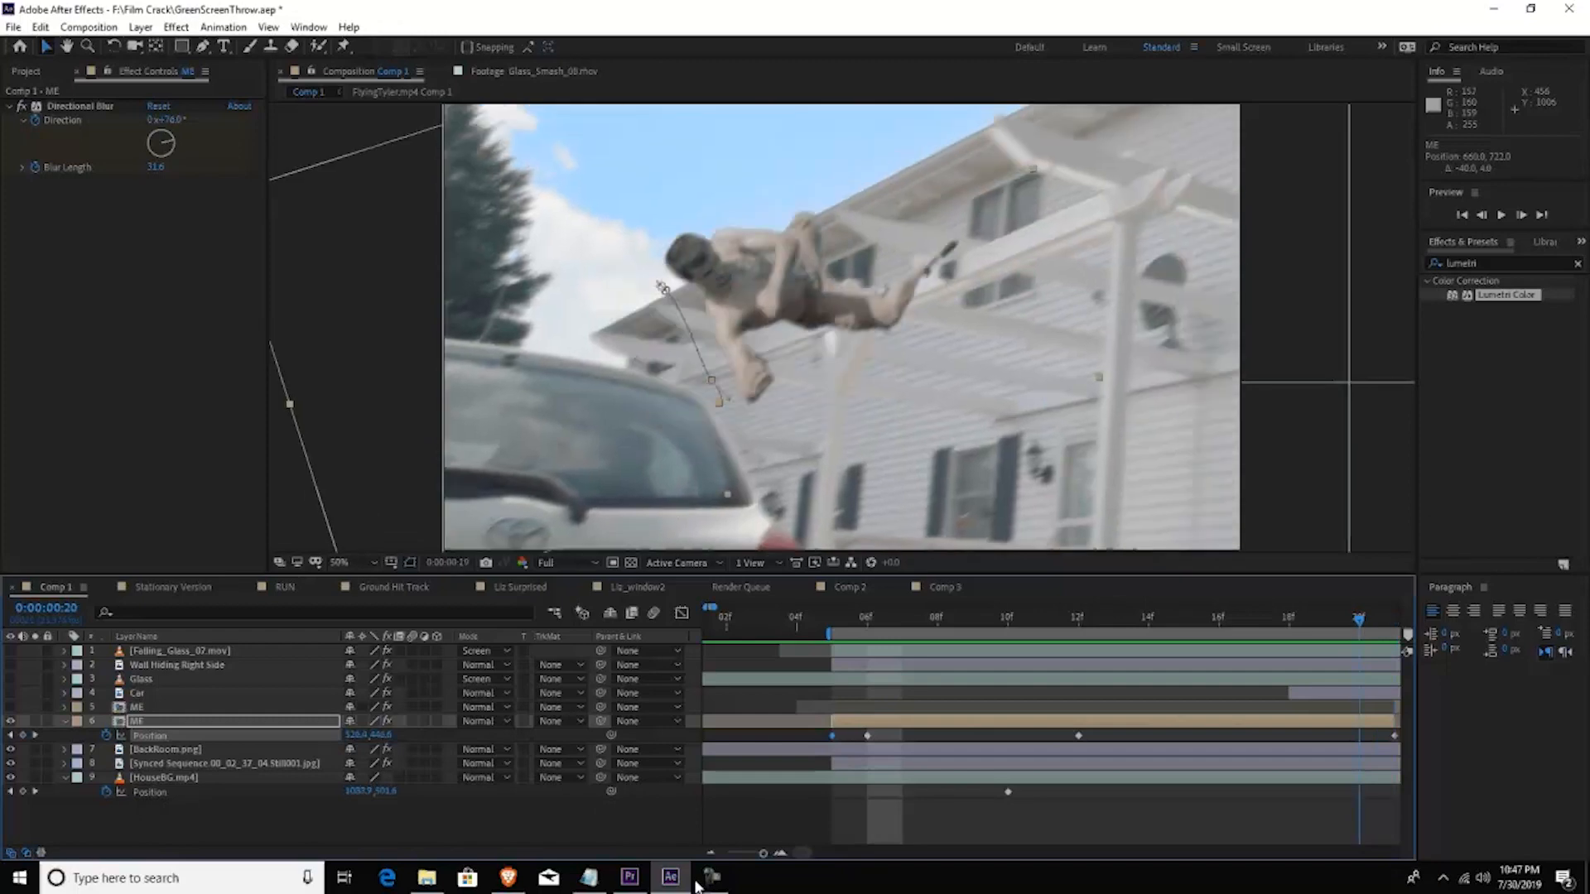
Step: Open the Synced Sequence Still001 JPG from the Film Crack folder in Photoshop
left_click(426, 878)
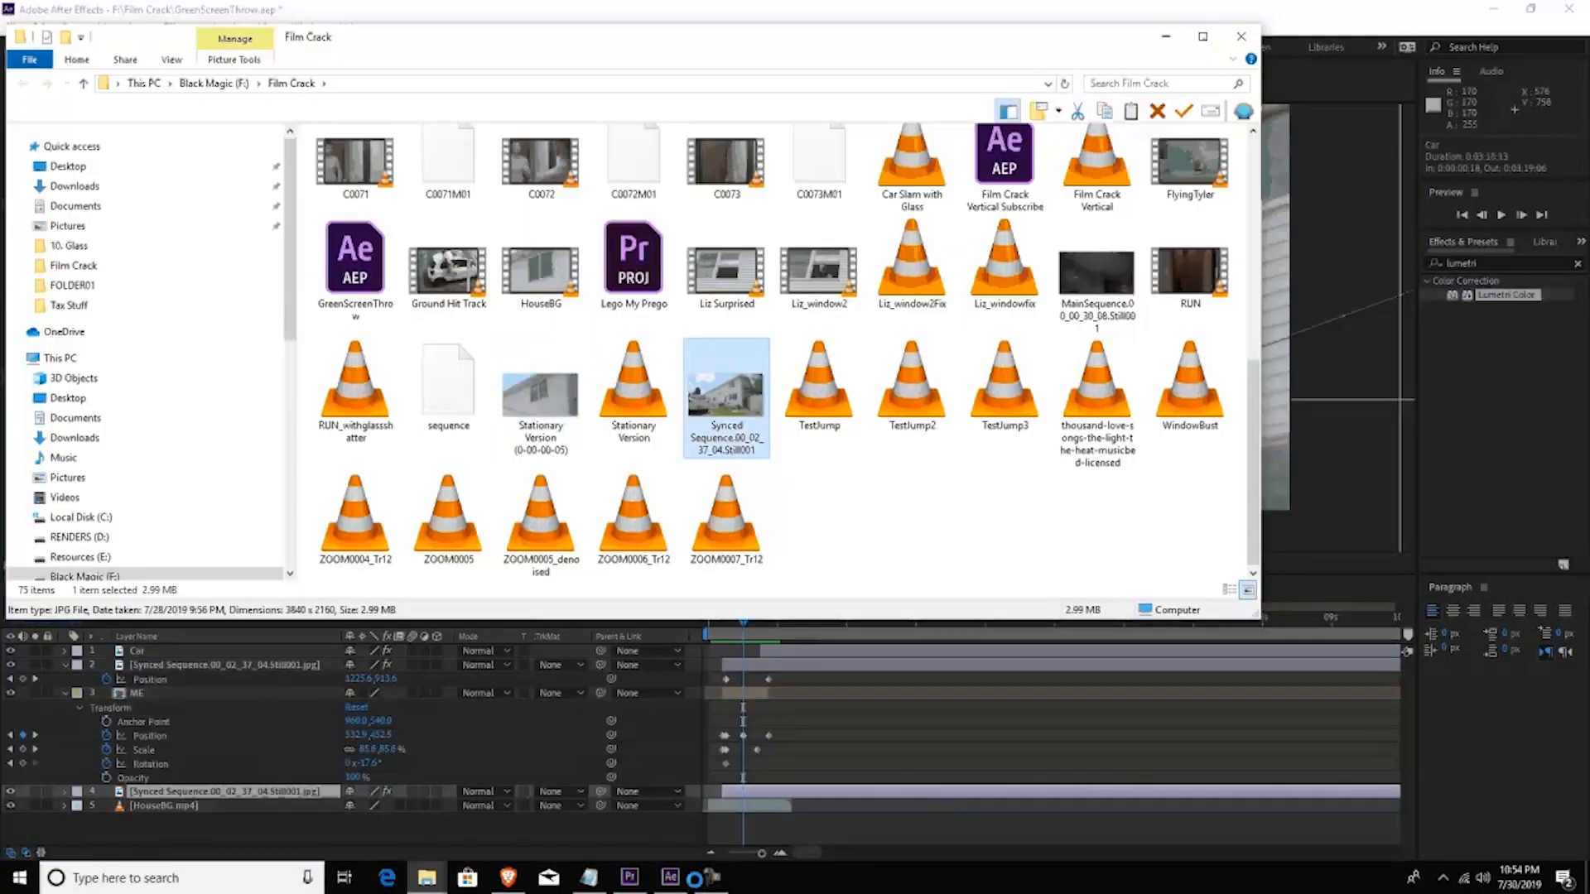
right_click(726, 396)
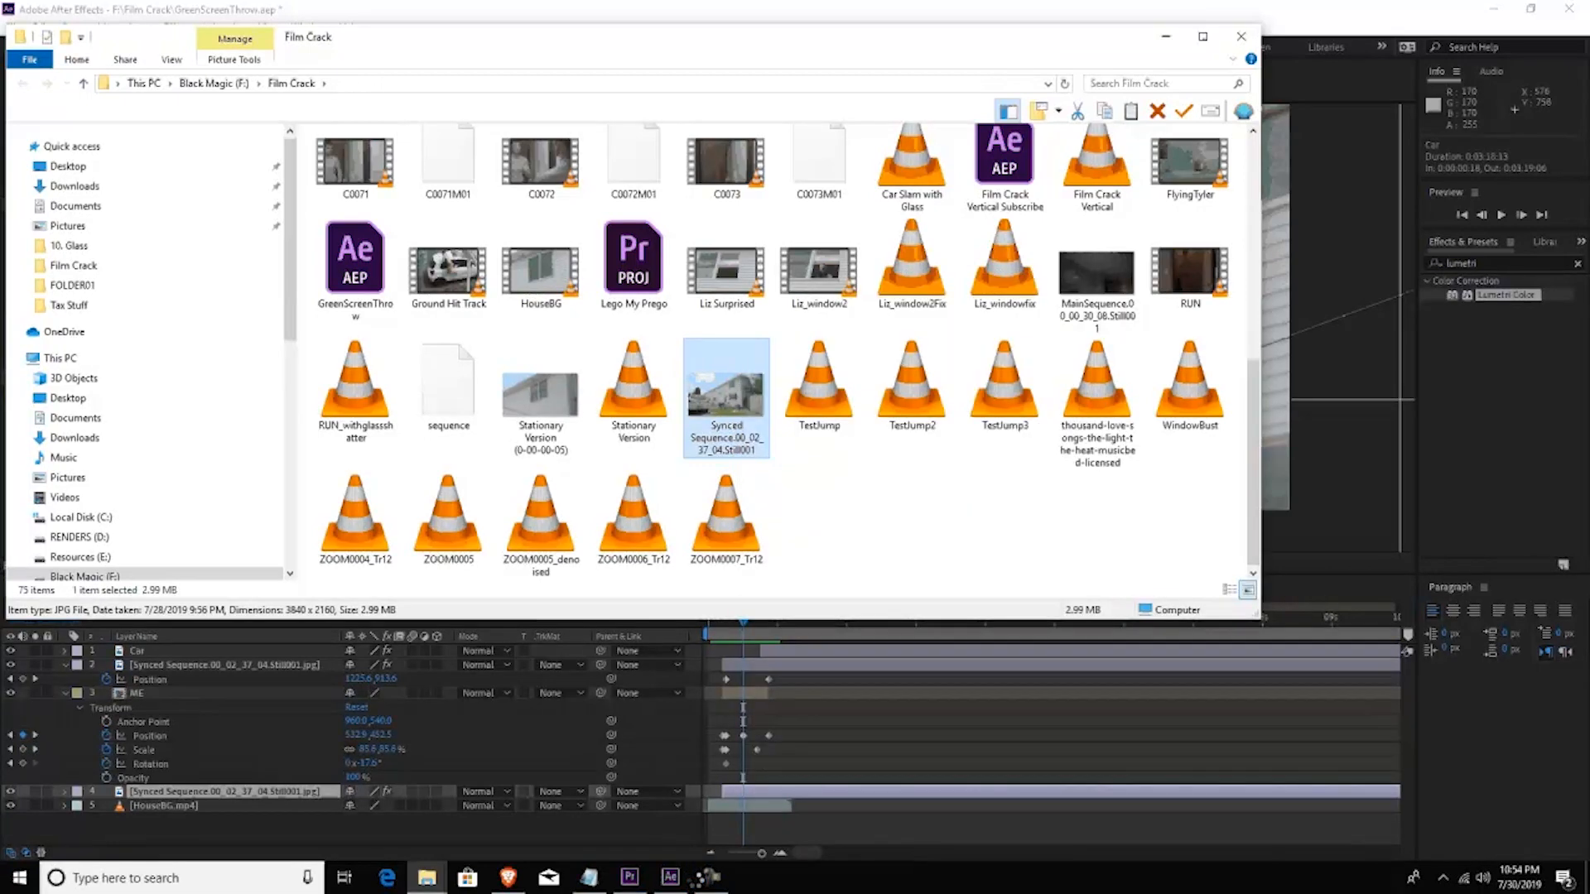
left_click(748, 878)
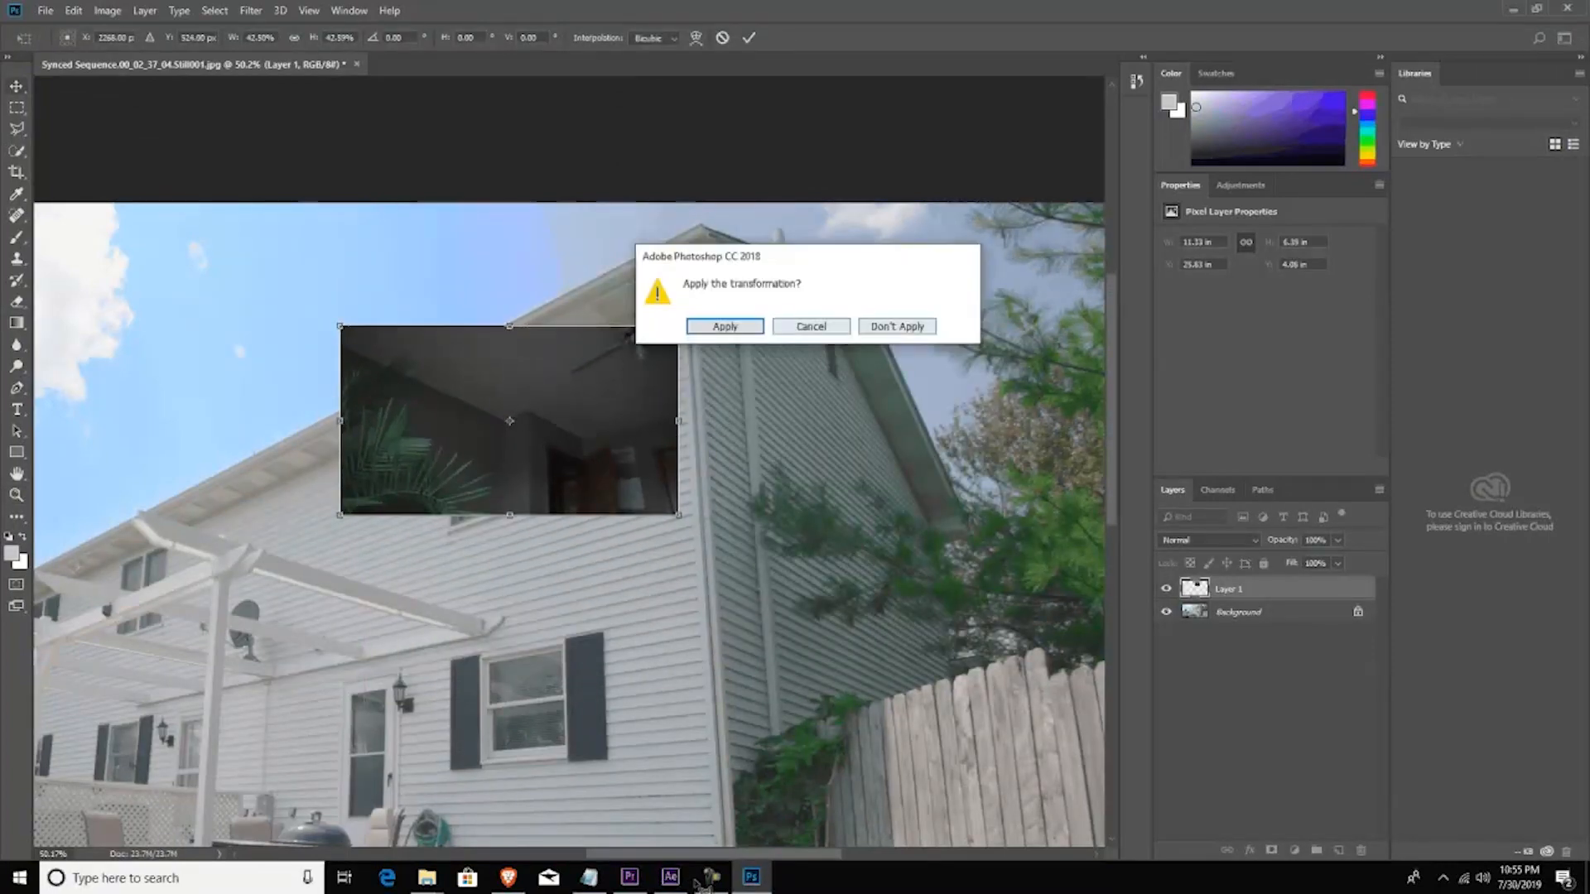
Step: Apply the room image's transform to fit the window, then return to After Effects
left_click(724, 326)
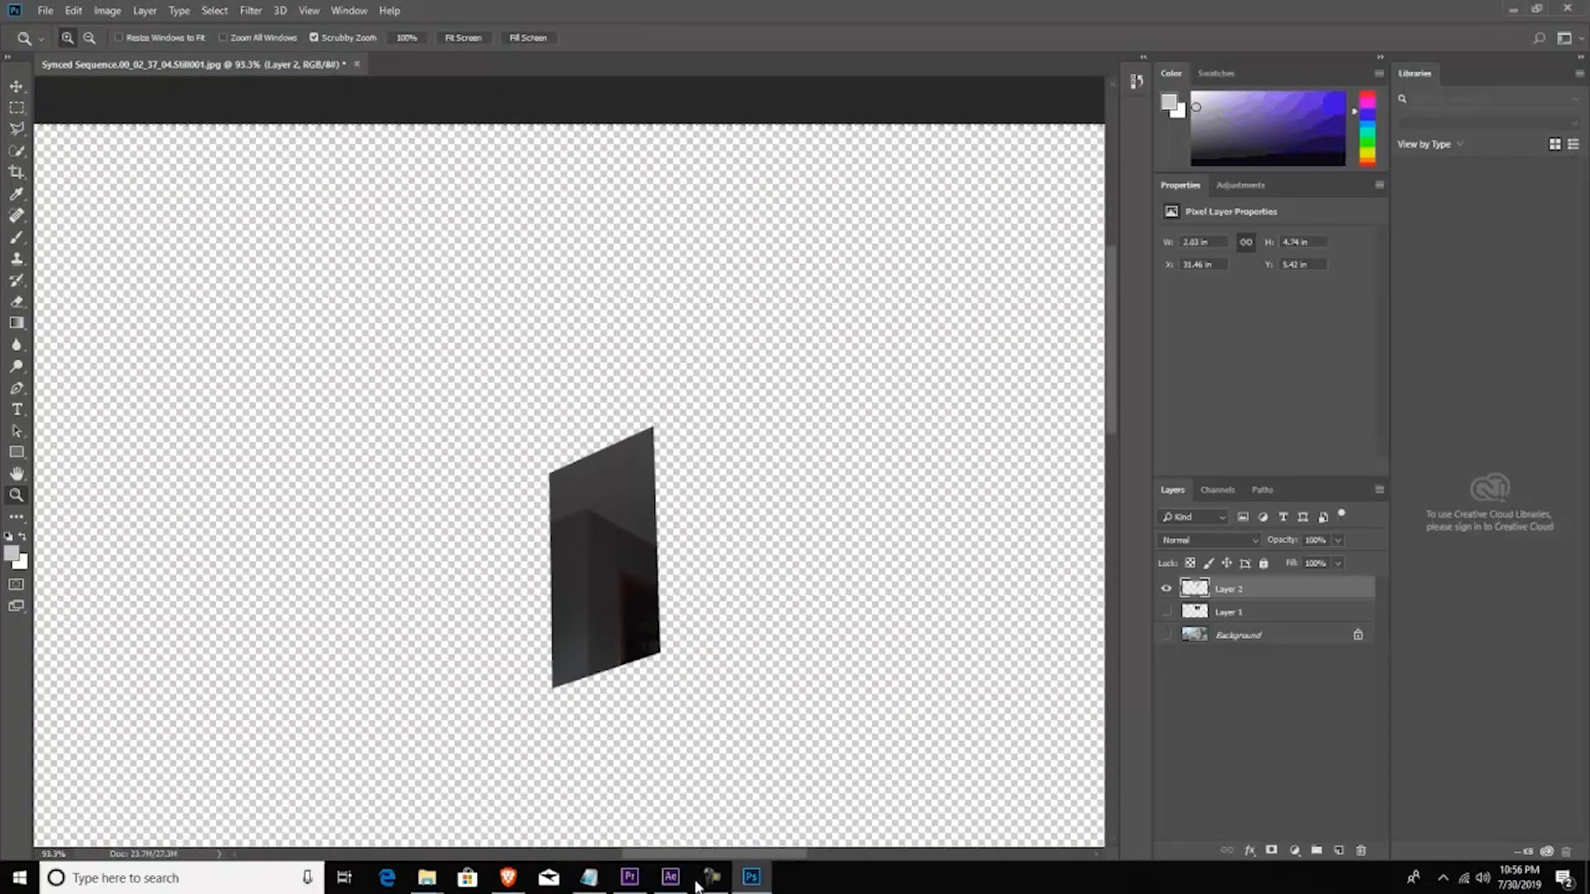
left_click(669, 878)
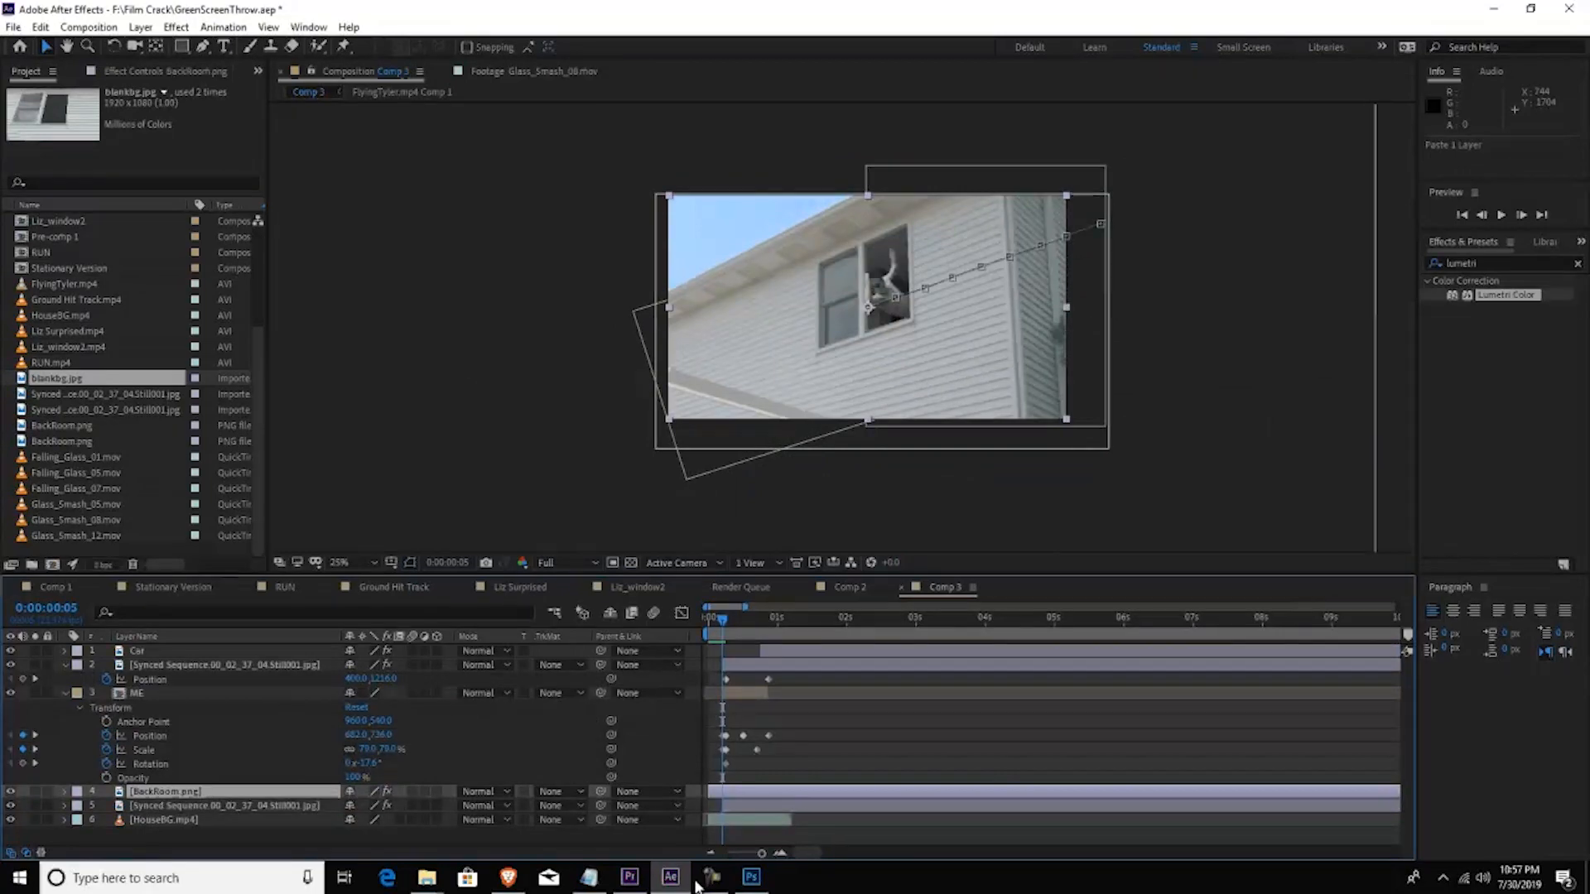
Step: Place the glass-smash footage over the house window in Comp 3 in Screen mode
left_click(739, 616)
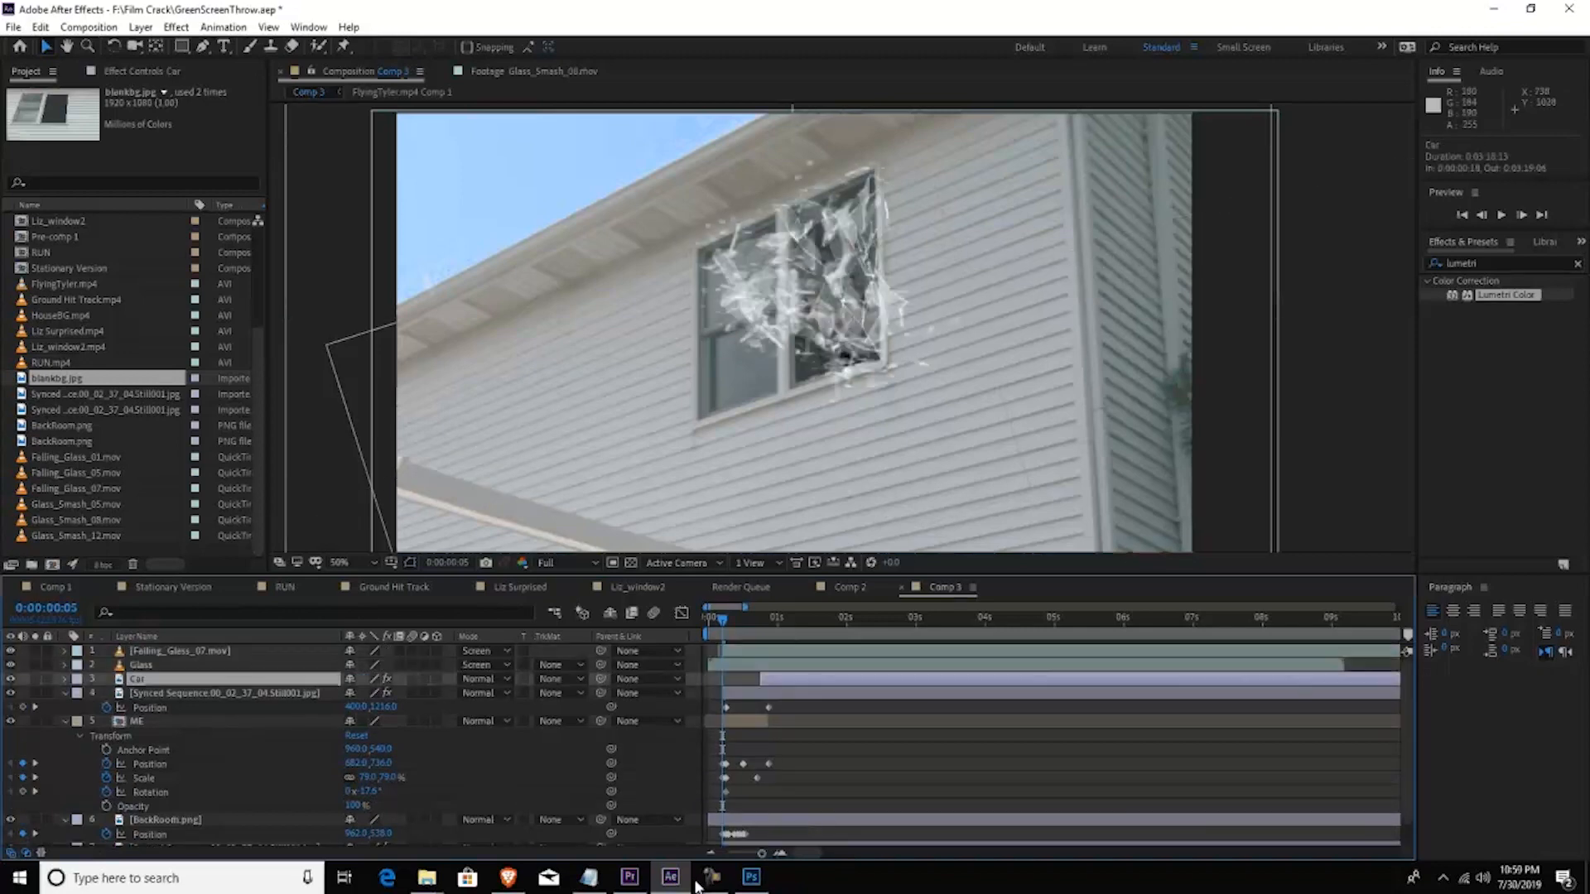
Step: Preview Falling_Glass_05.mov on its own and return to Comp 3
left_click(180, 651)
type("direction")
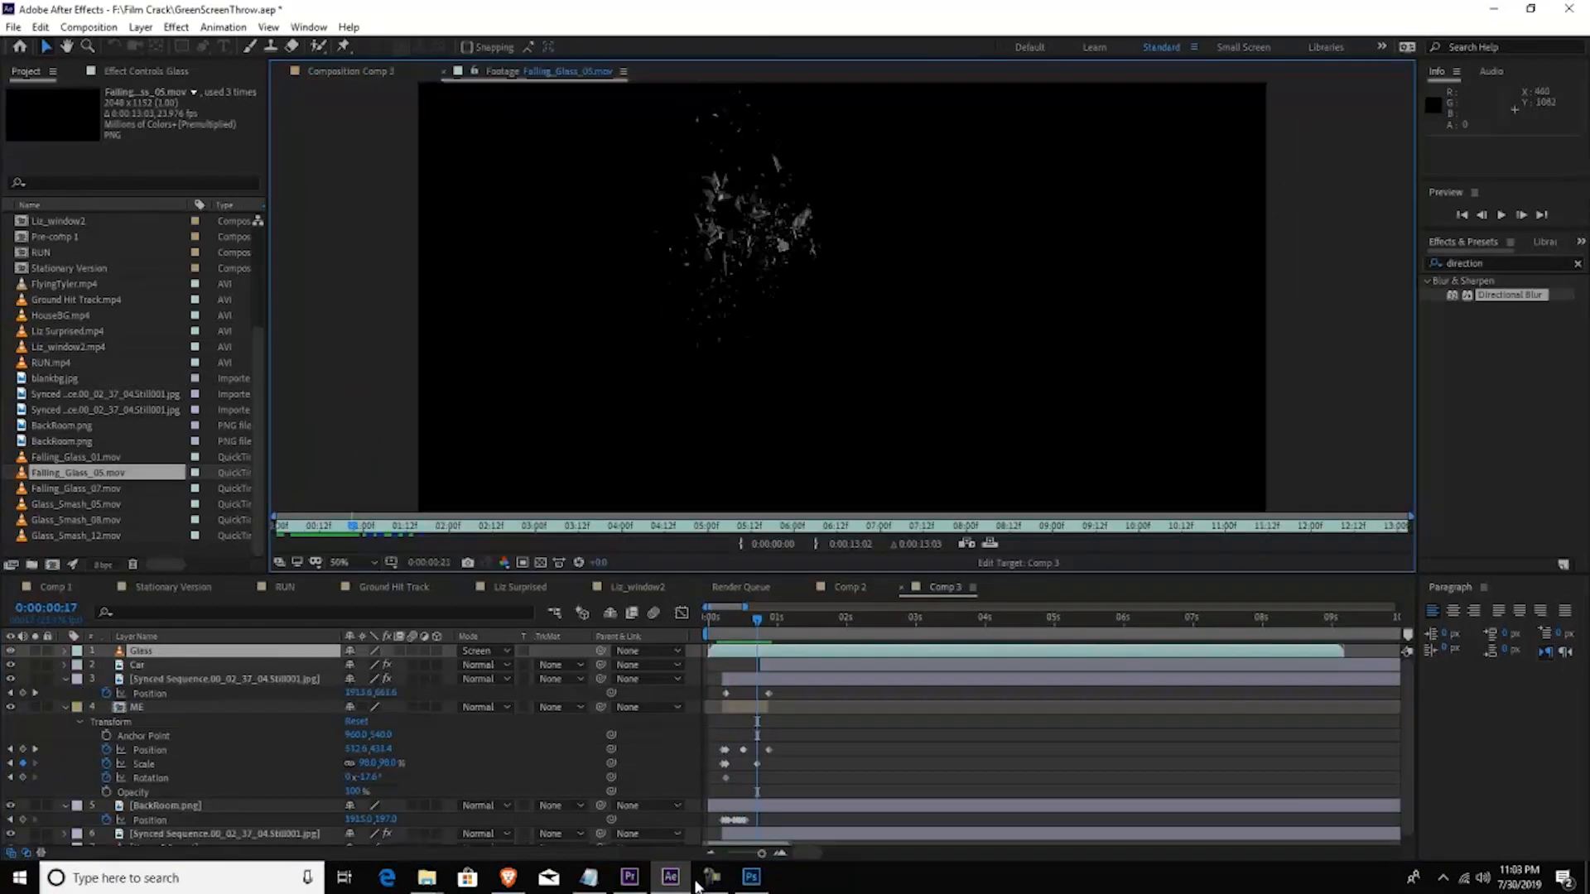
left_click(541, 525)
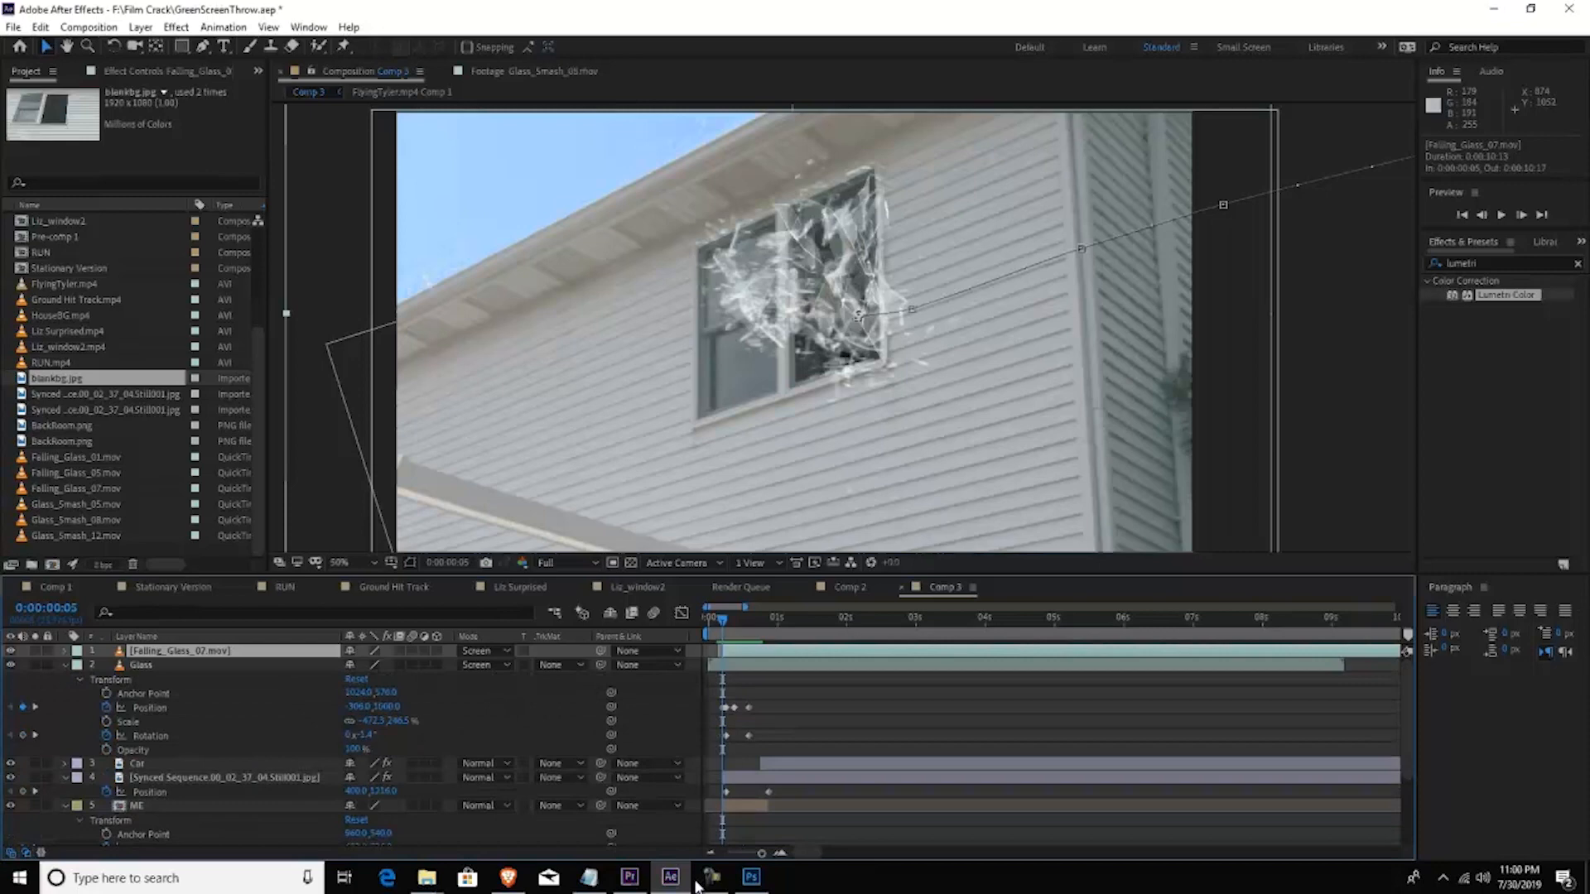
mouse_move(107, 735)
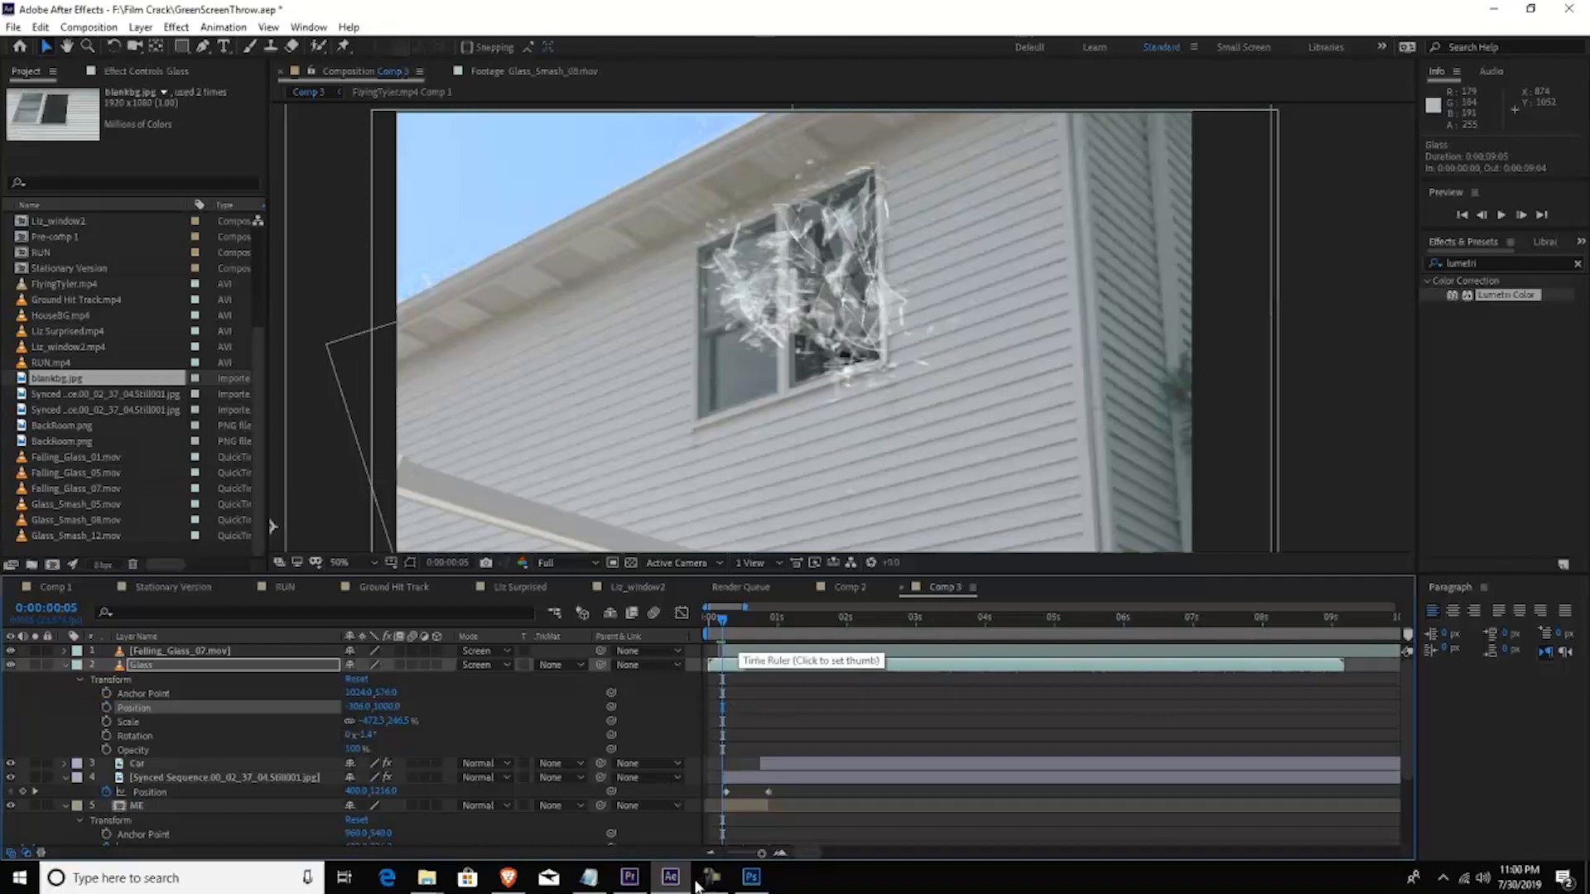
Step: Keyframe the Glass layer's Position across the shot so shards fly out from the break moment
left_click(755, 616)
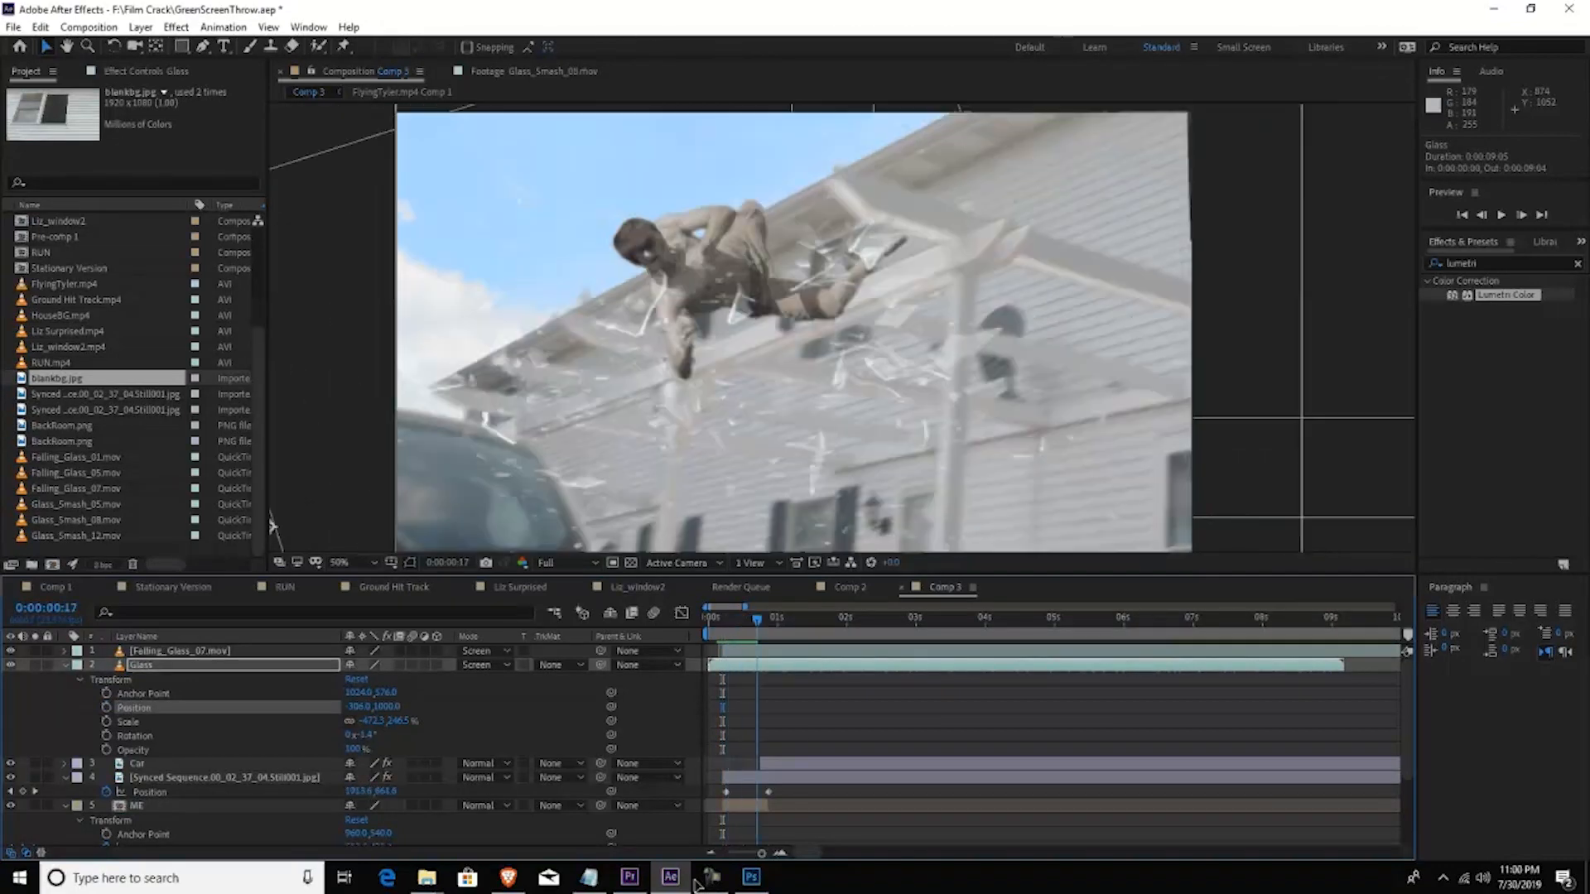
left_click(711, 616)
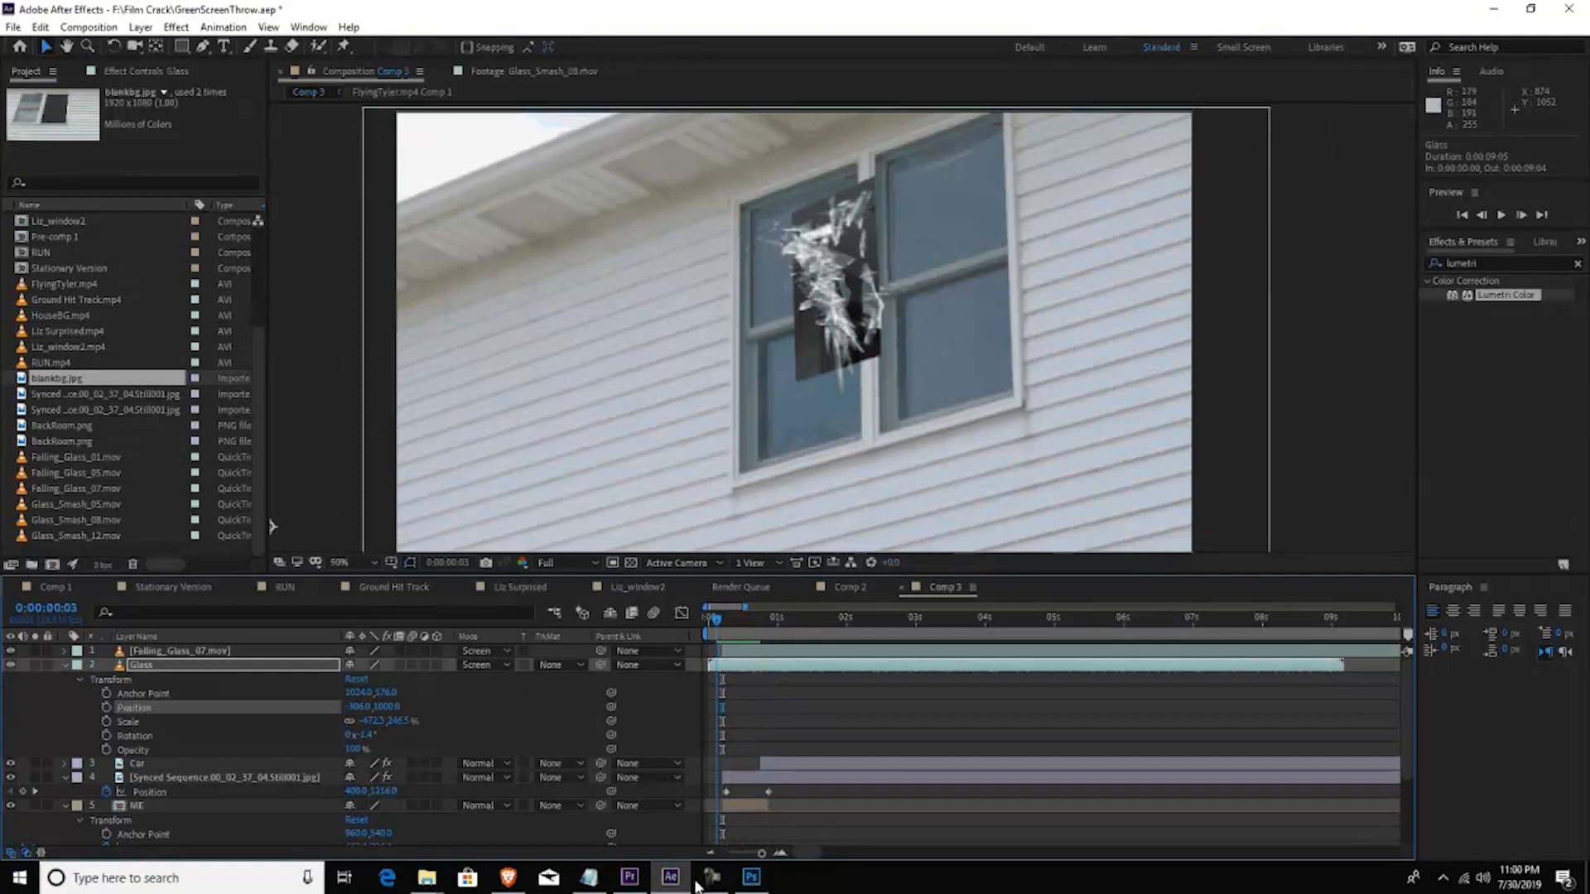
left_click(717, 607)
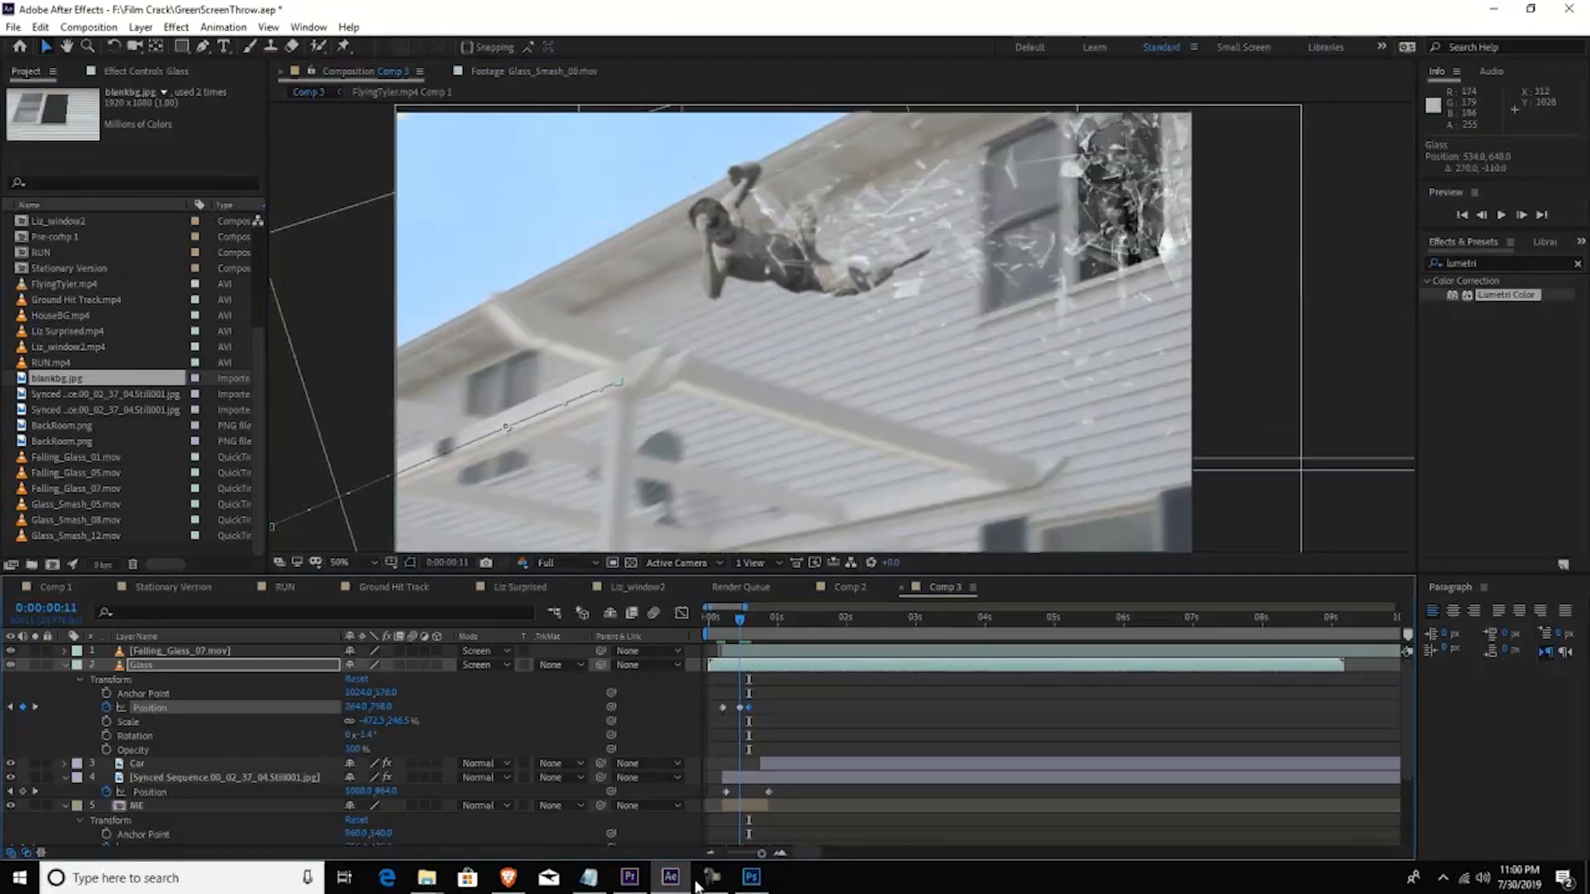
left_click(775, 616)
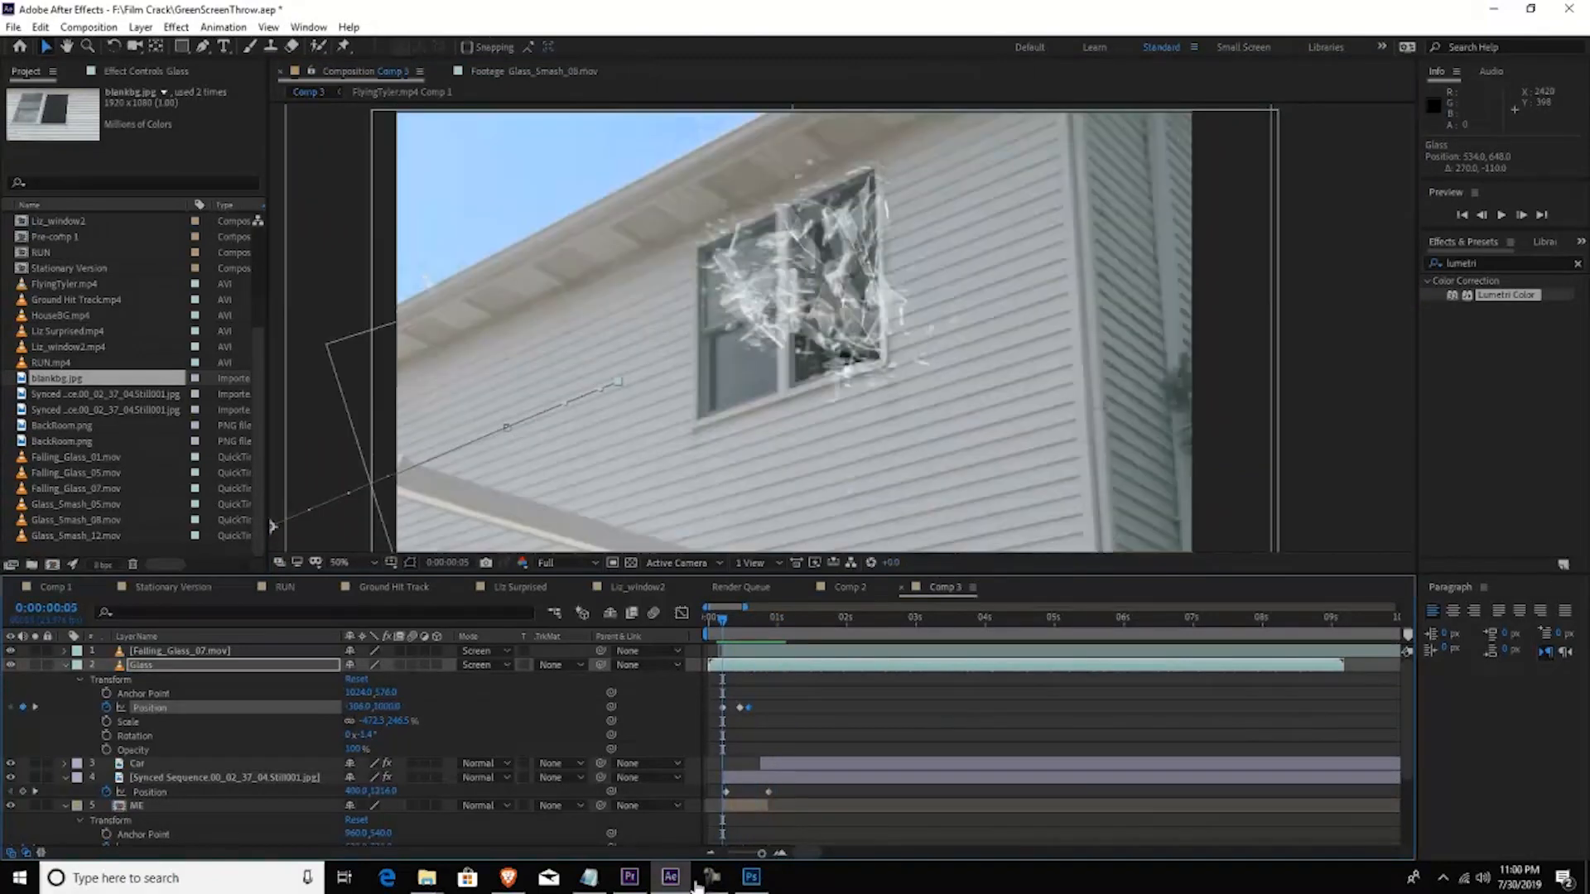
Step: Apply Directional Blur to the ME layer at 80° direction with blur length 31
type("direction")
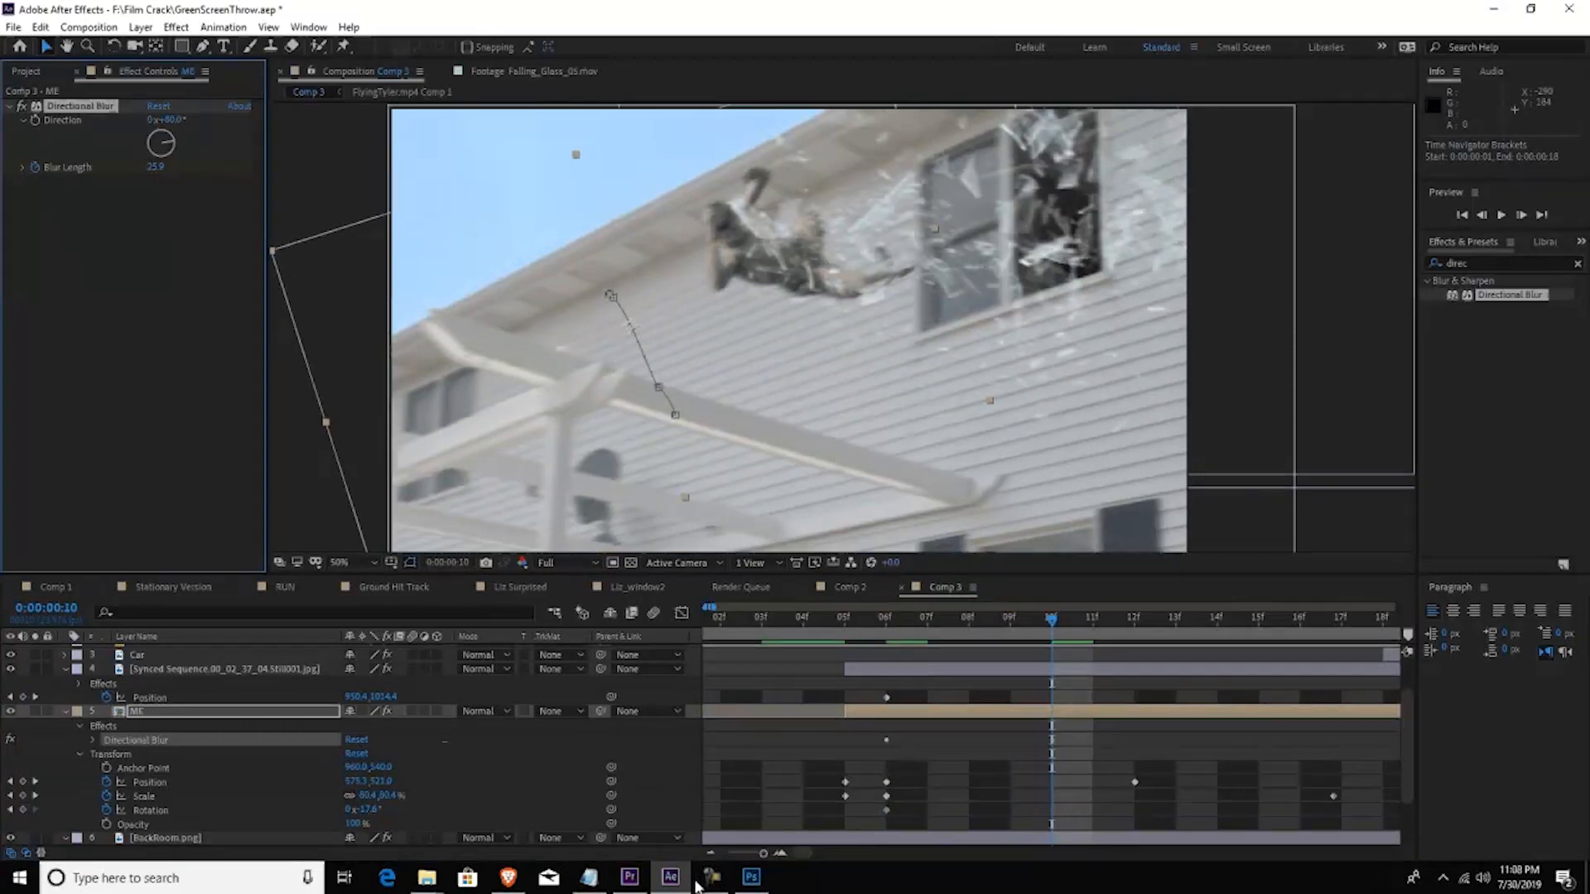
left_click_drag(156, 165, 161, 161)
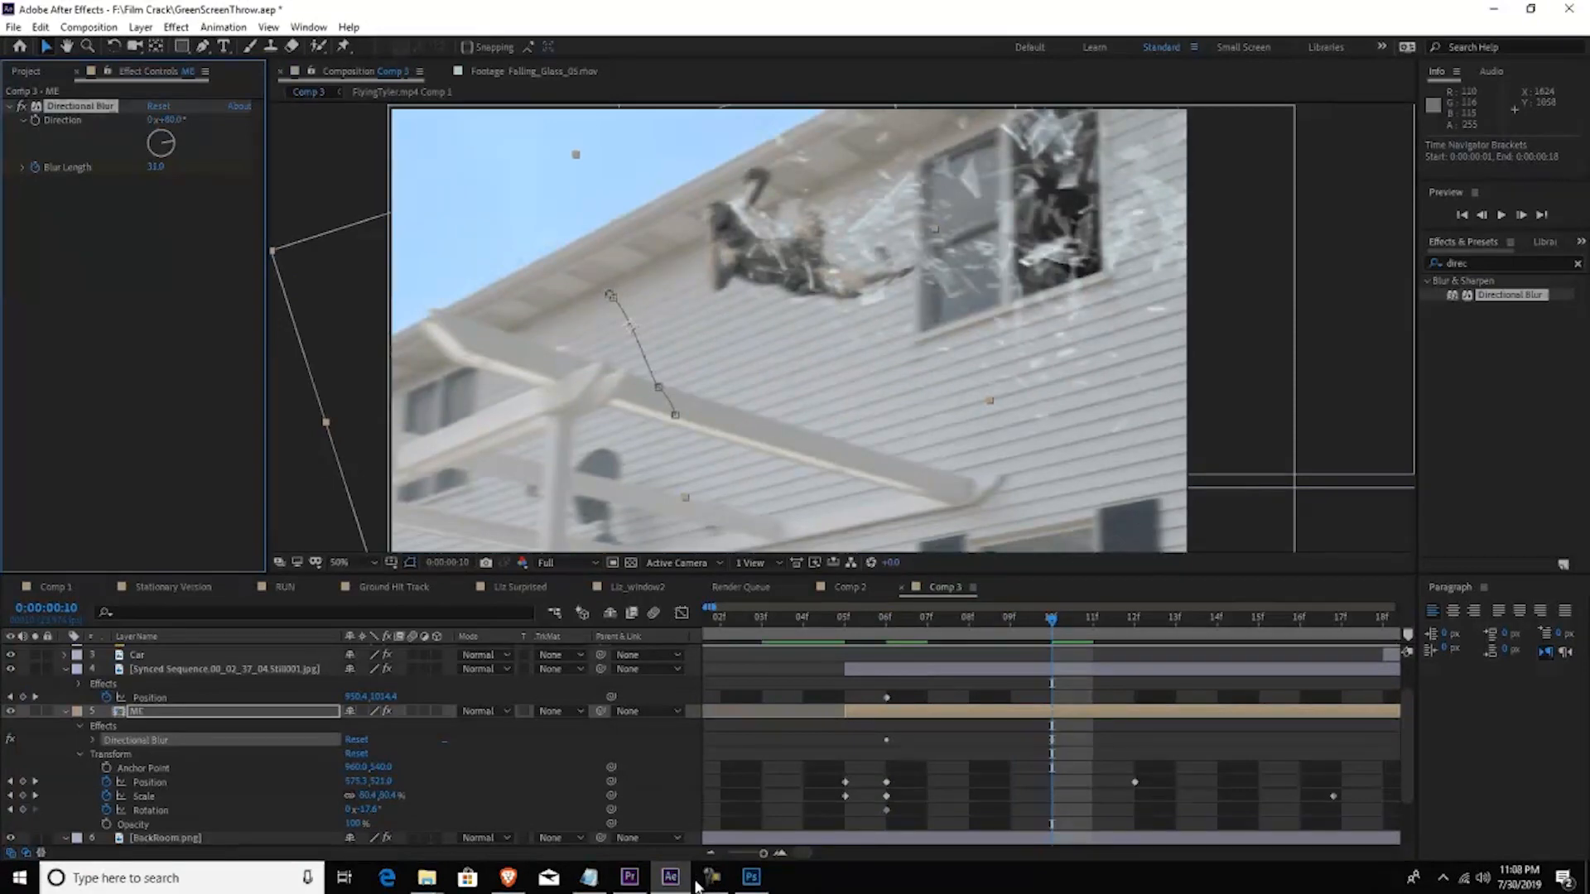